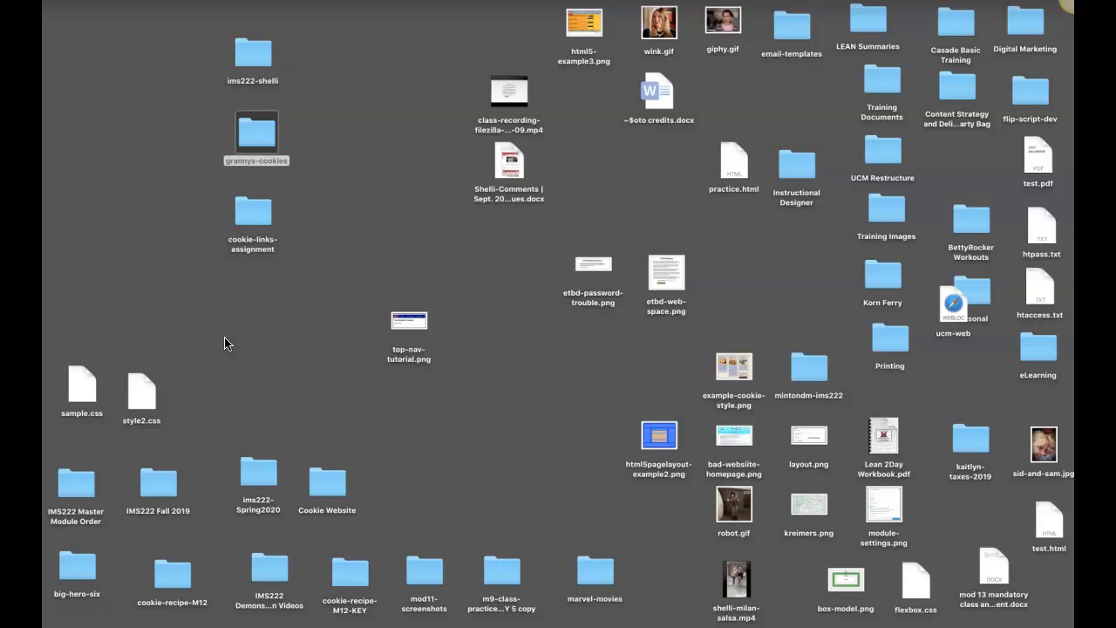
{"action": "mouse_move", "coordinate": [241, 196]}
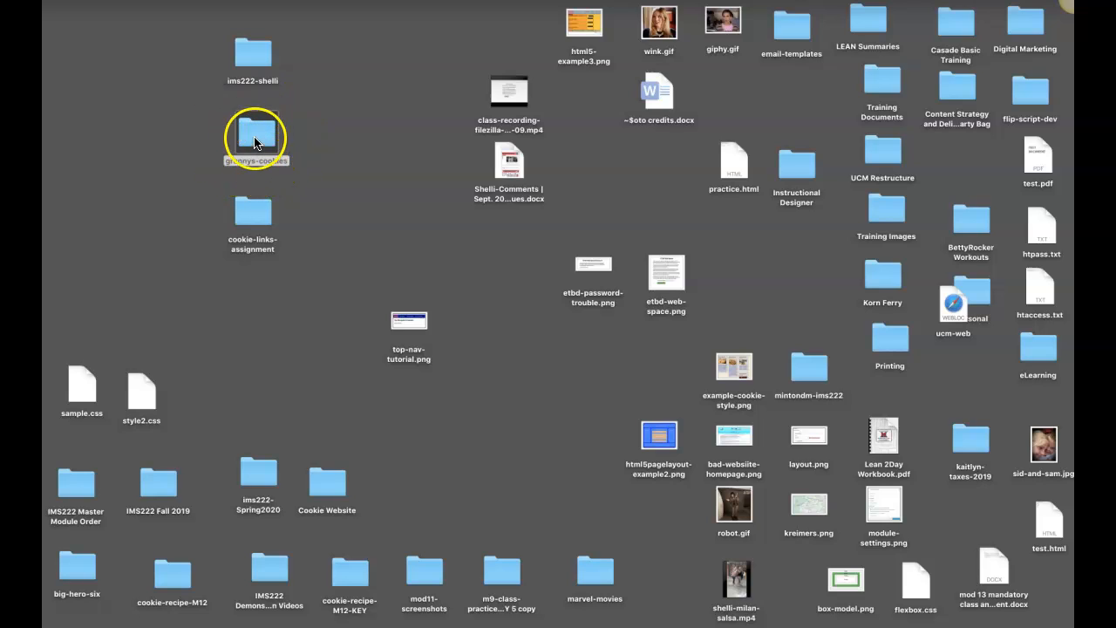
Browse the grannys-cookies folder, peeking inside its images folder, then close the Finder window
{"action": "double_click", "coordinate": [254, 136]}
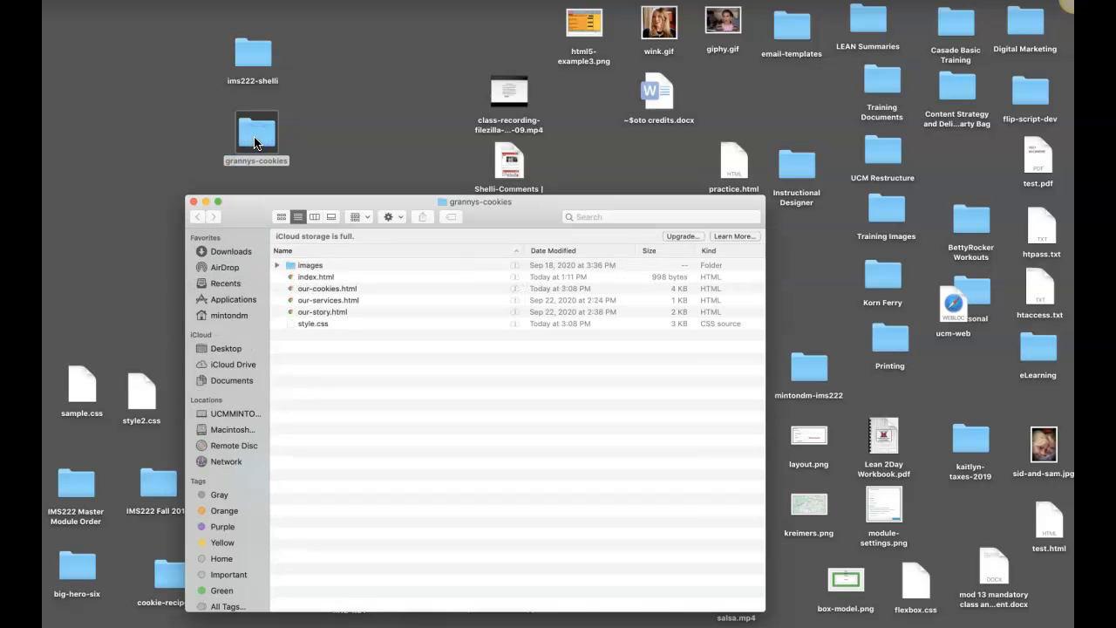
{"action": "left_click_drag", "start_coordinate": [480, 202], "coordinate": [509, 53]}
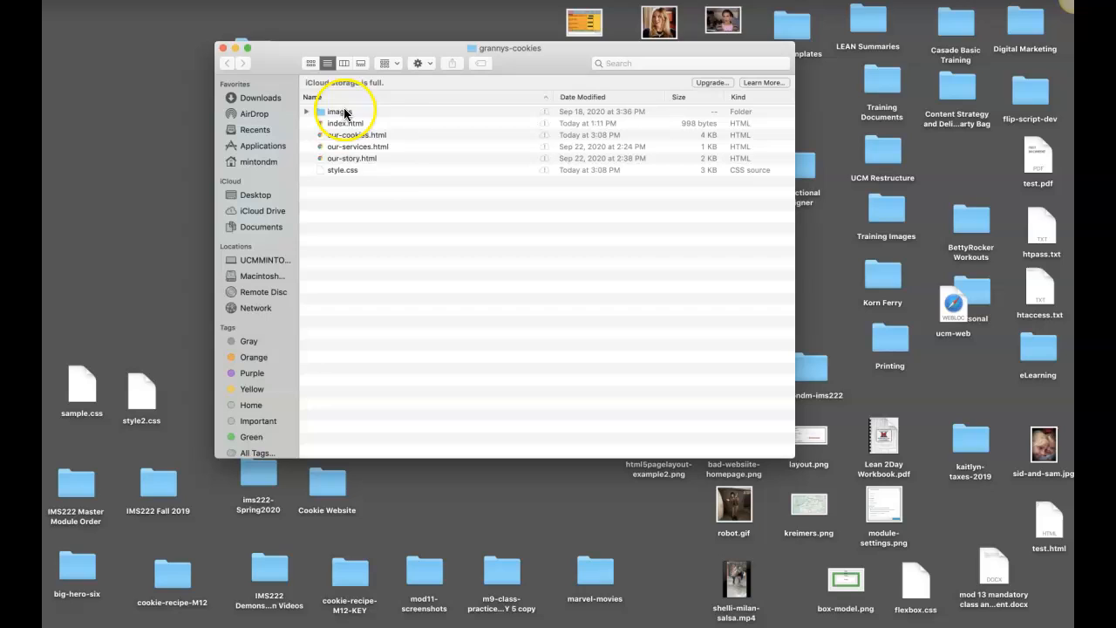
{"action": "mouse_move", "coordinate": [380, 178]}
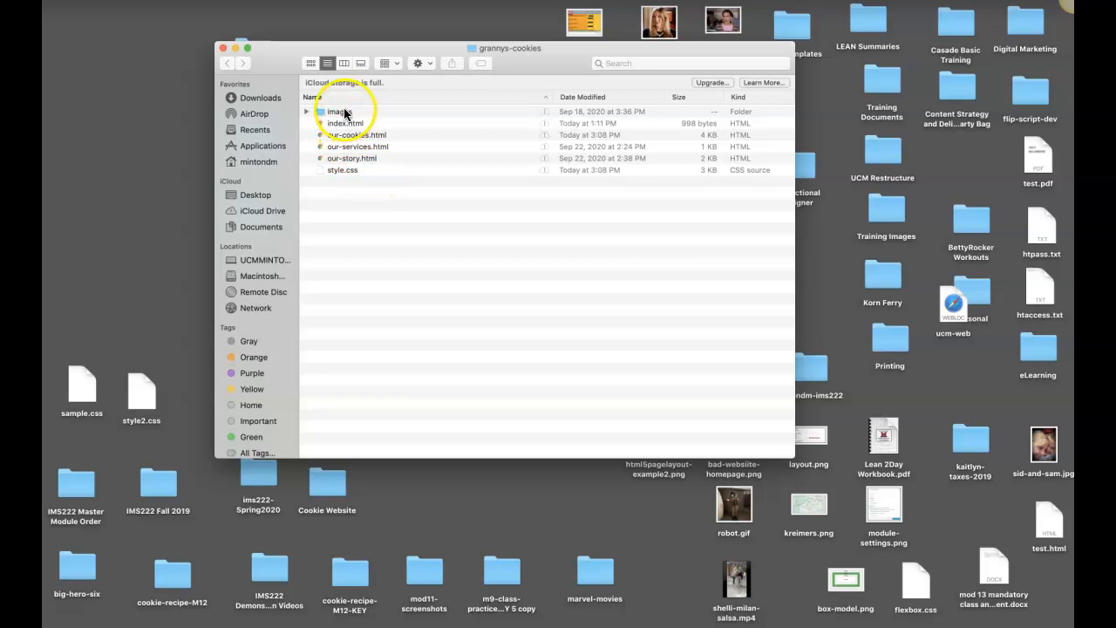
{"action": "left_click", "coordinate": [307, 112]}
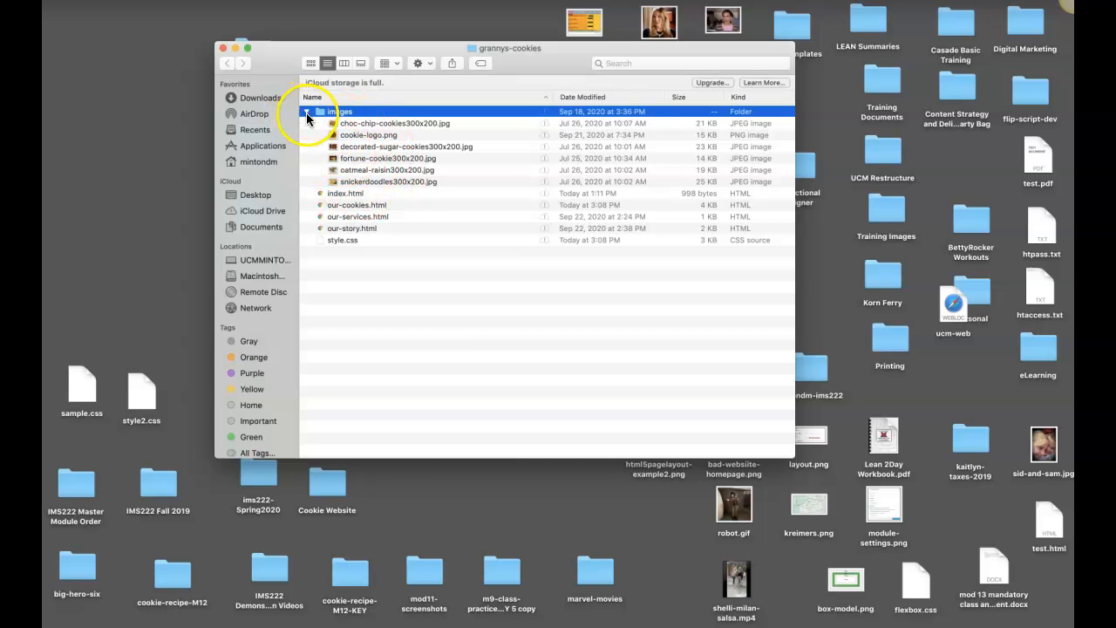
{"action": "left_click", "coordinate": [307, 112]}
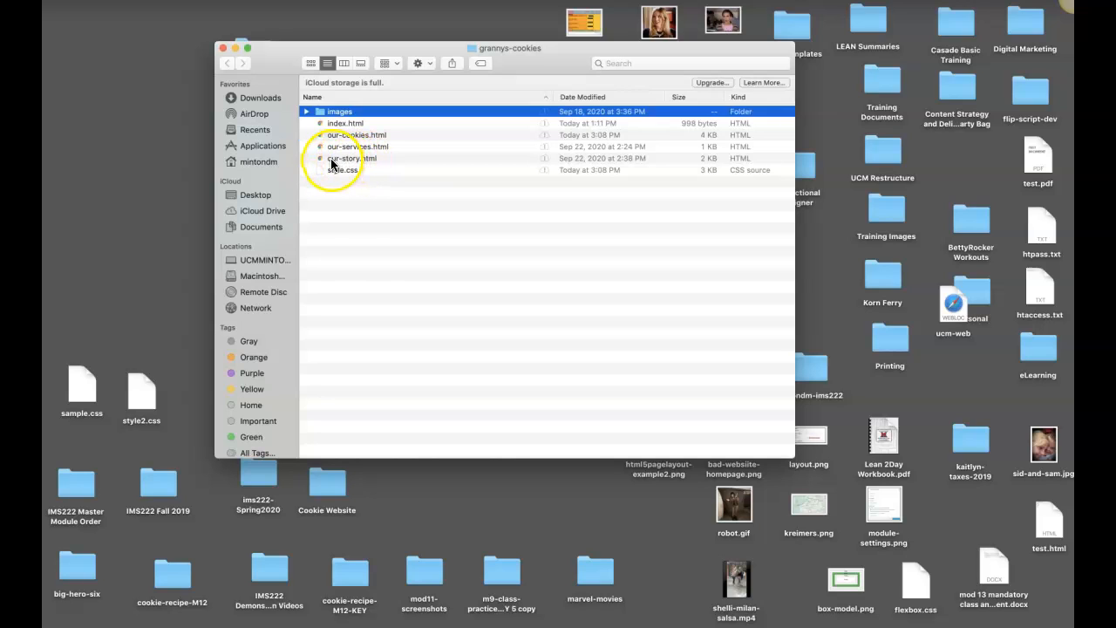
{"action": "mouse_move", "coordinate": [376, 160]}
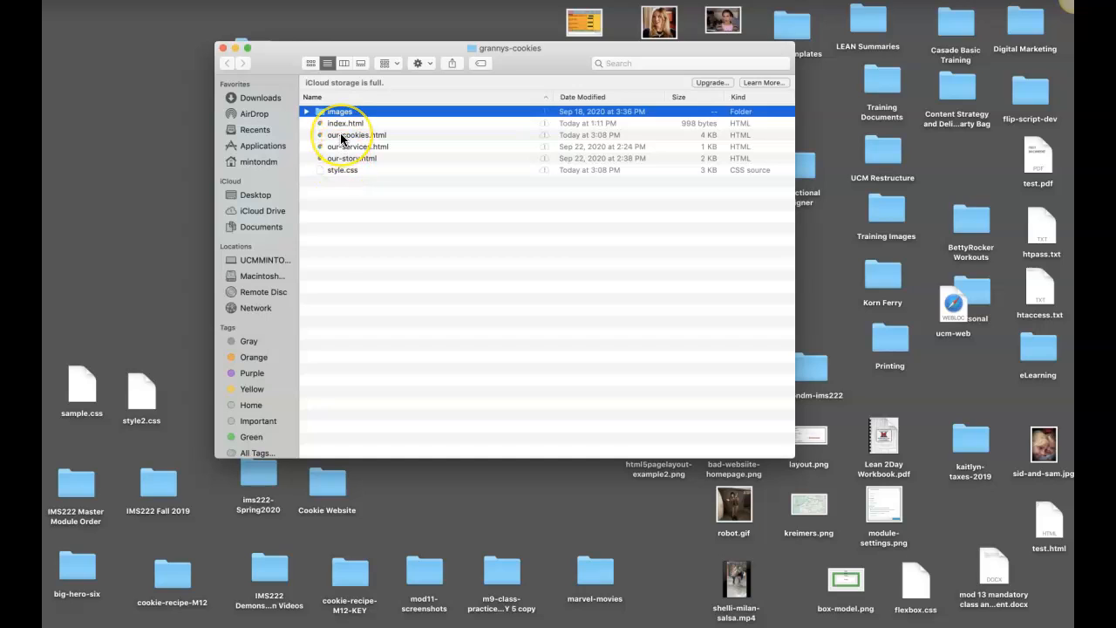
{"action": "mouse_move", "coordinate": [335, 178]}
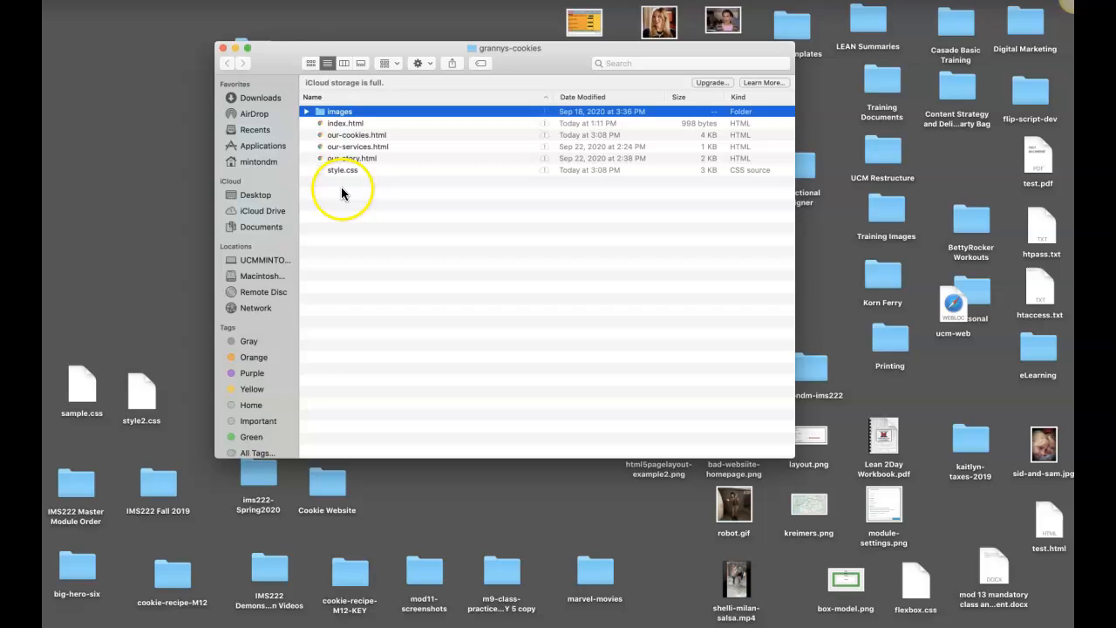
{"action": "mouse_move", "coordinate": [342, 122]}
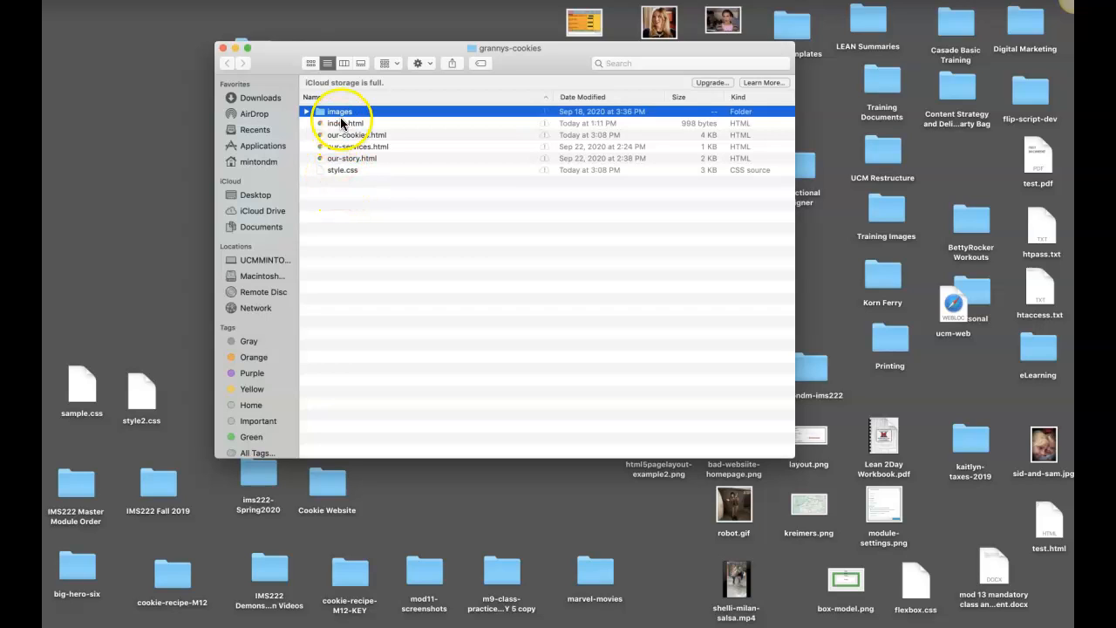
{"action": "mouse_move", "coordinate": [341, 171]}
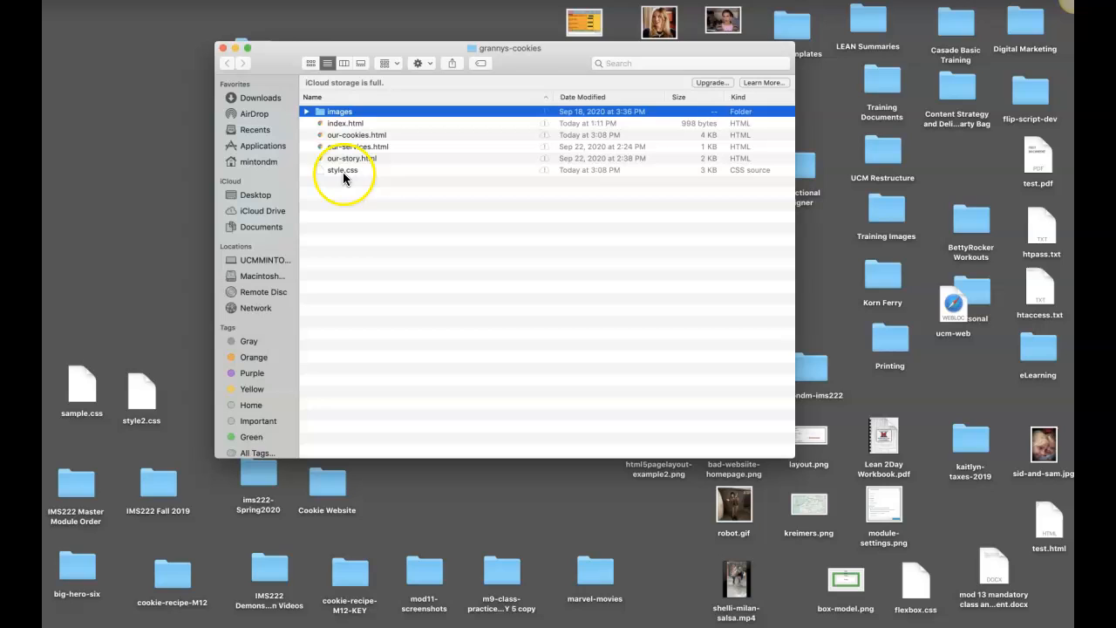
{"action": "mouse_move", "coordinate": [359, 178]}
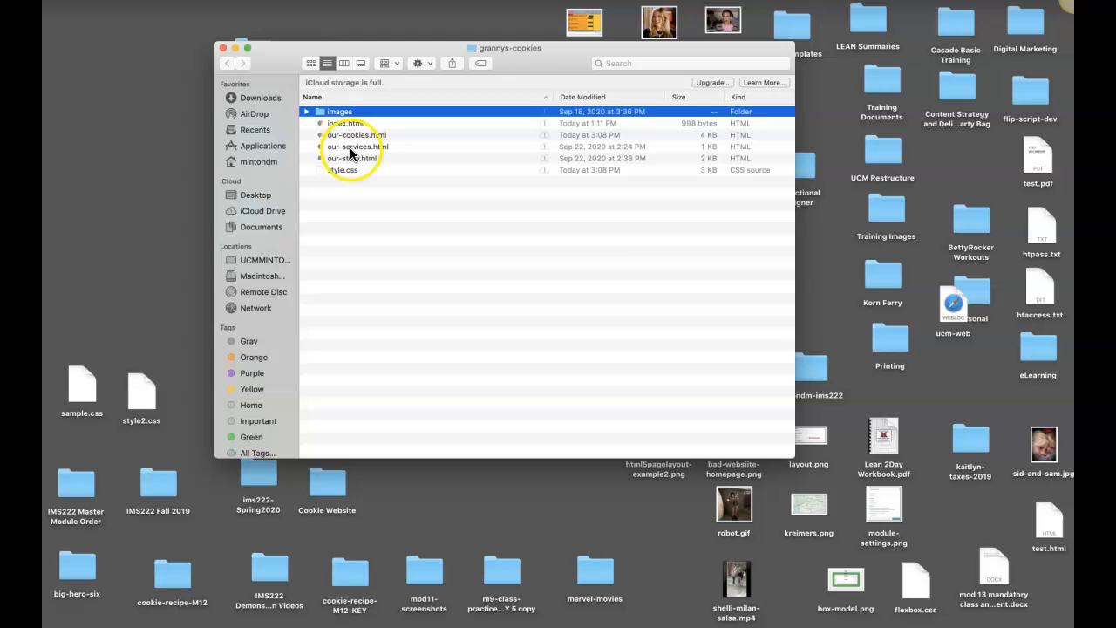
{"action": "mouse_move", "coordinate": [101, 411]}
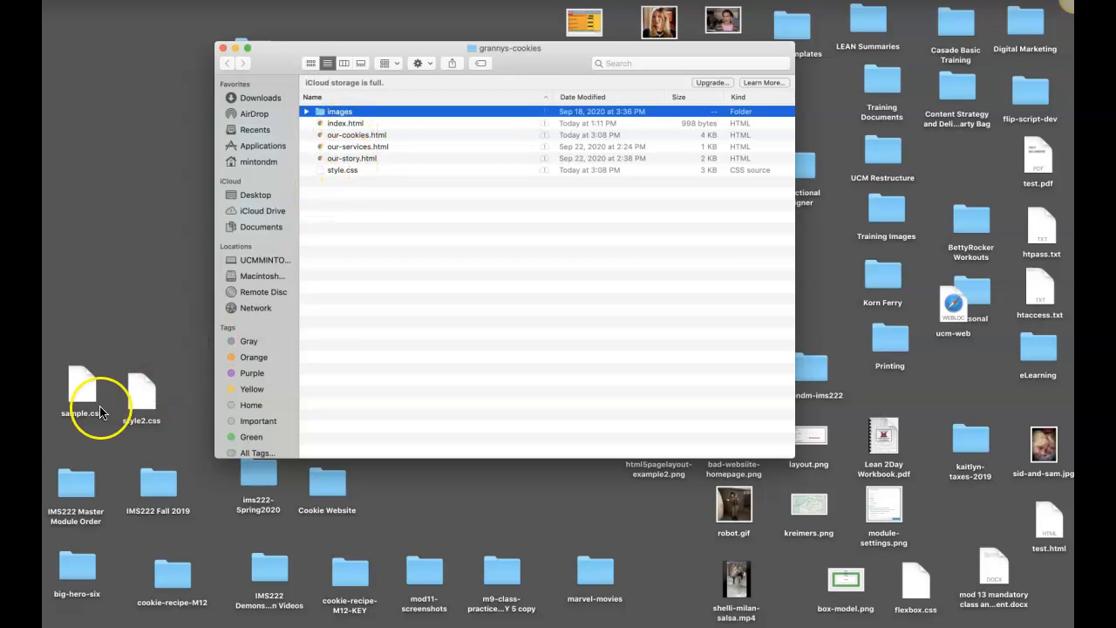
{"action": "left_click", "coordinate": [224, 49]}
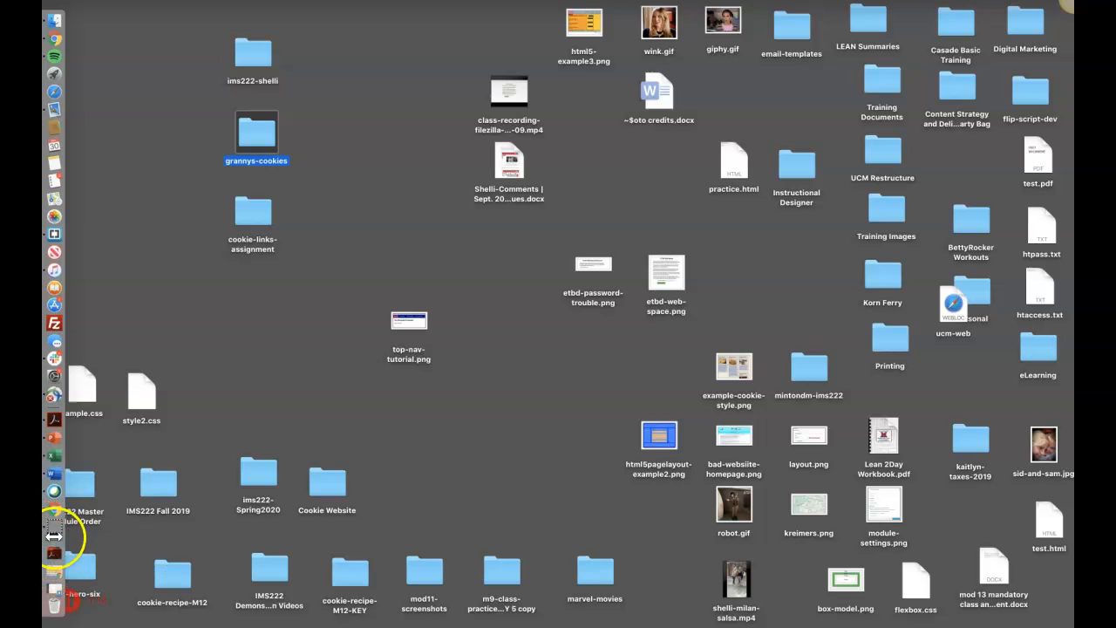
{"action": "mouse_move", "coordinate": [54, 600]}
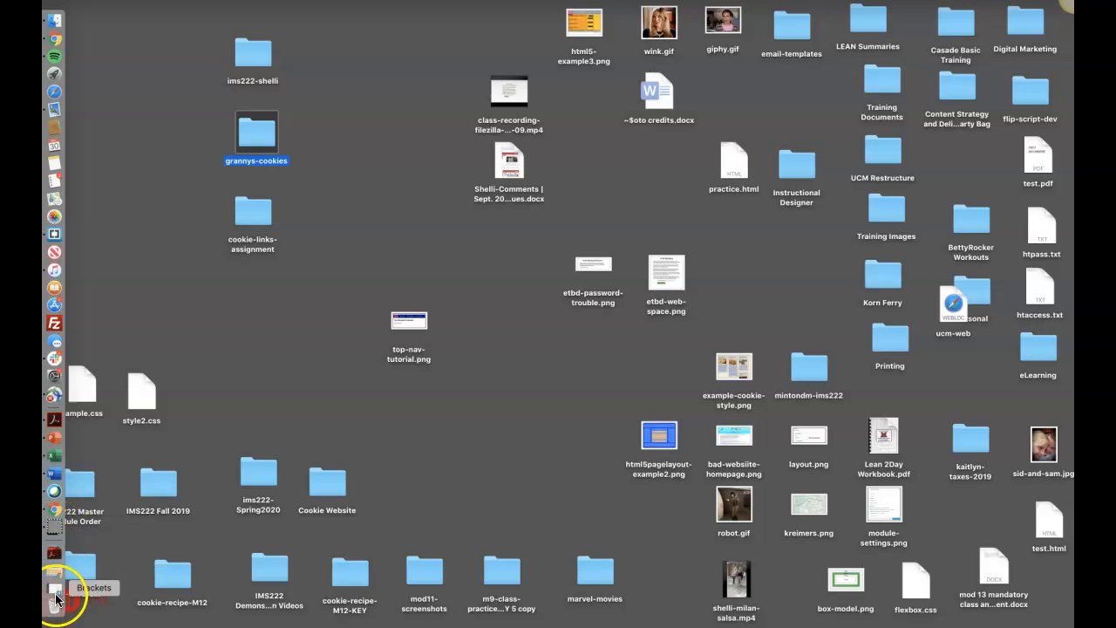
Launch Brackets and place index.html beside style.css
{"action": "left_click", "coordinate": [54, 596]}
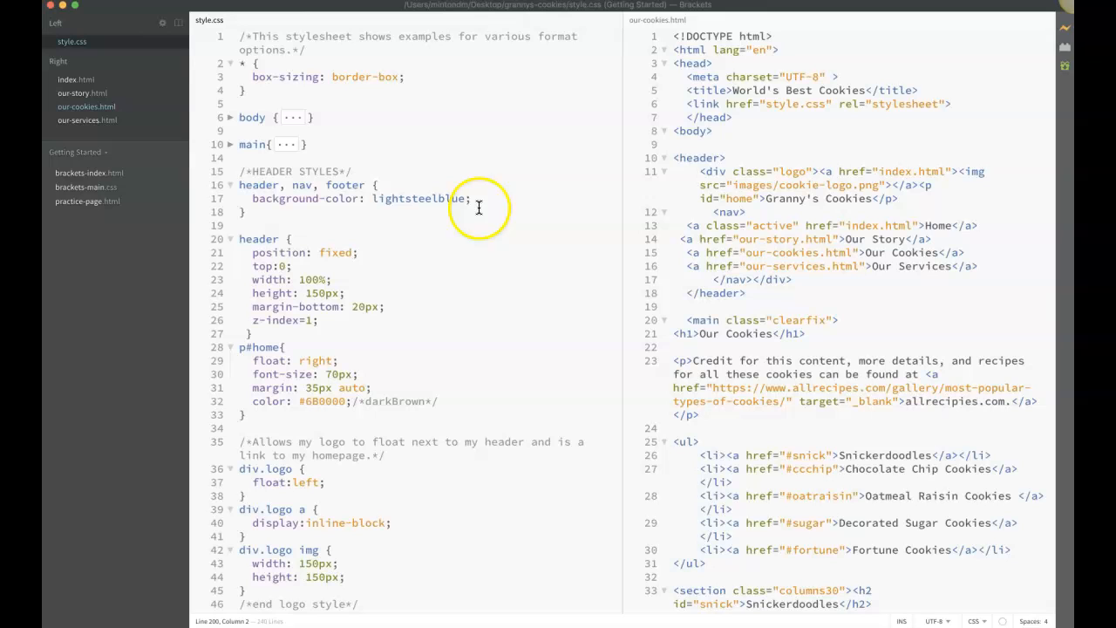
{"action": "left_click", "coordinate": [178, 21]}
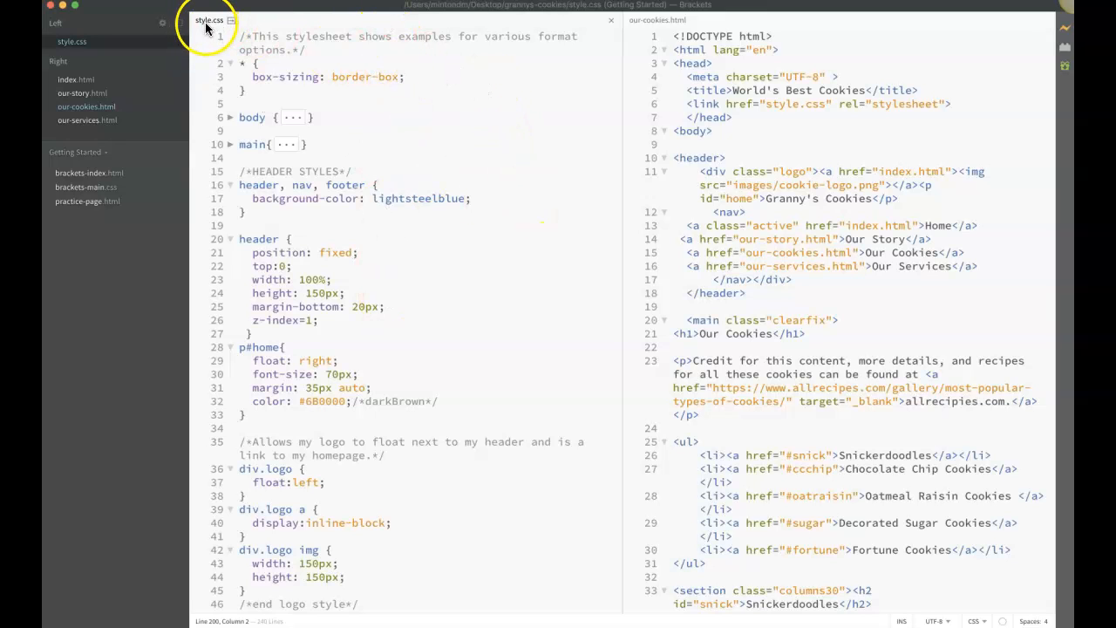
{"action": "mouse_move", "coordinate": [663, 88]}
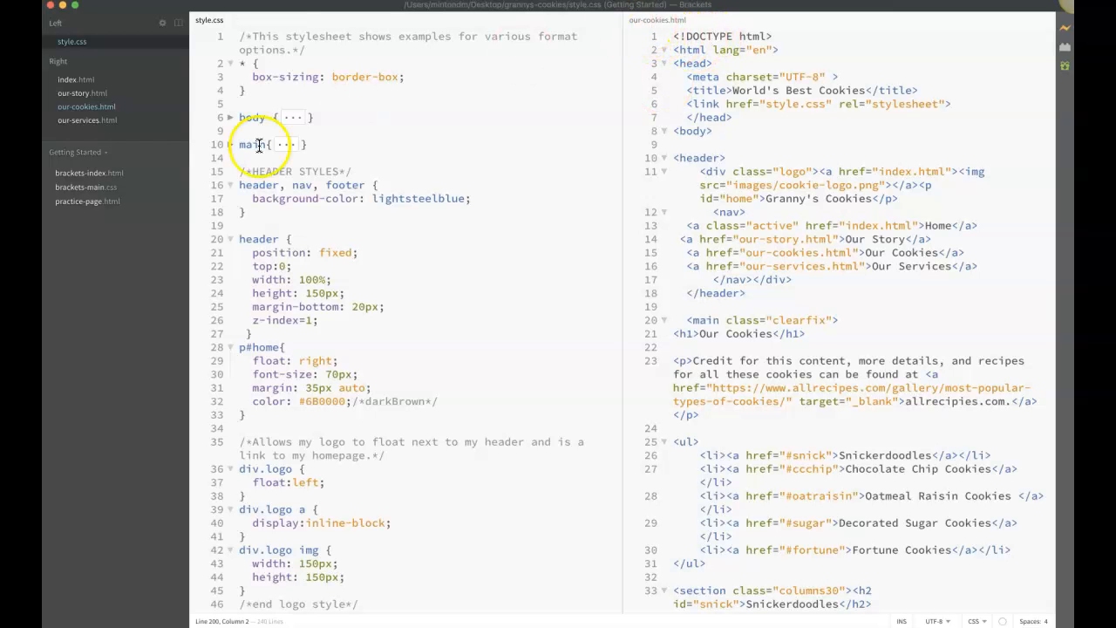
{"action": "left_click", "coordinate": [76, 81]}
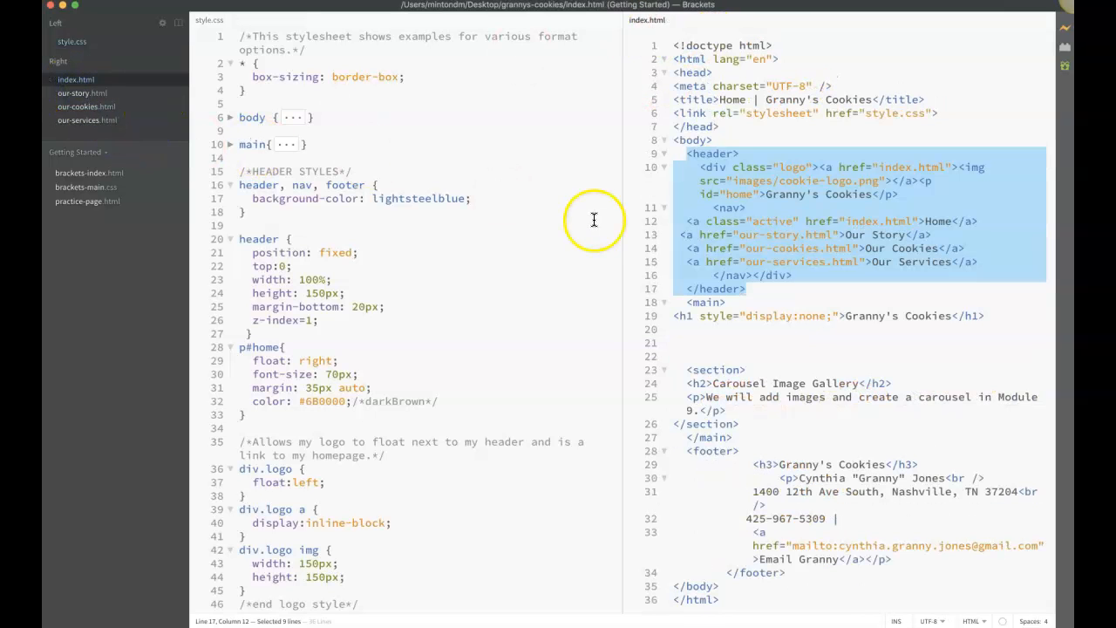
{"action": "left_click", "coordinate": [706, 125]}
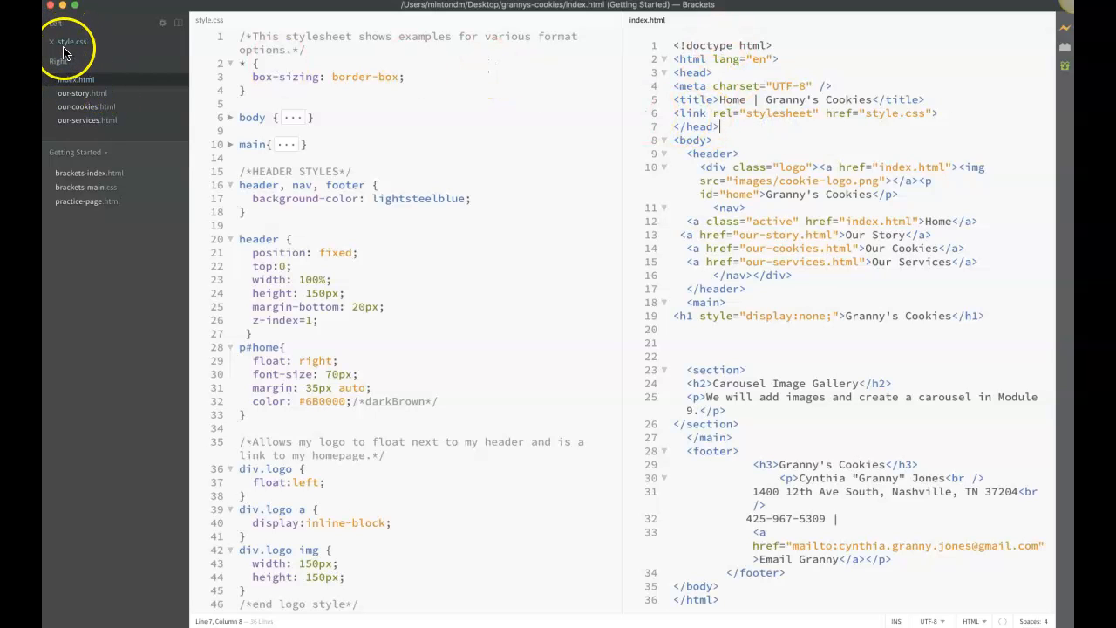
{"action": "left_click", "coordinate": [71, 42]}
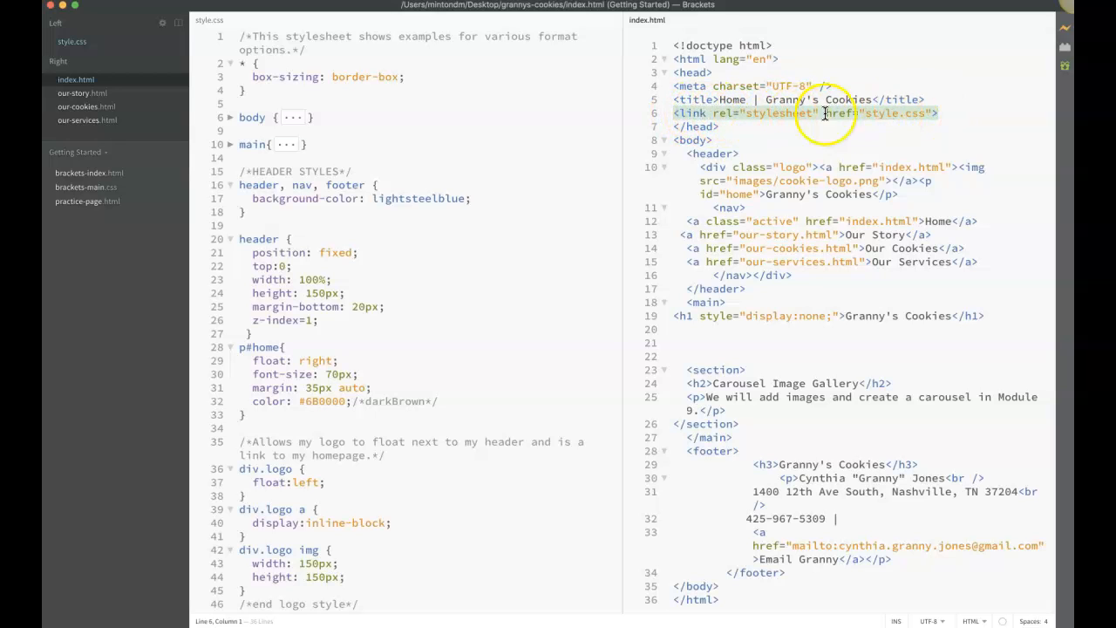
{"action": "mouse_move", "coordinate": [682, 81]}
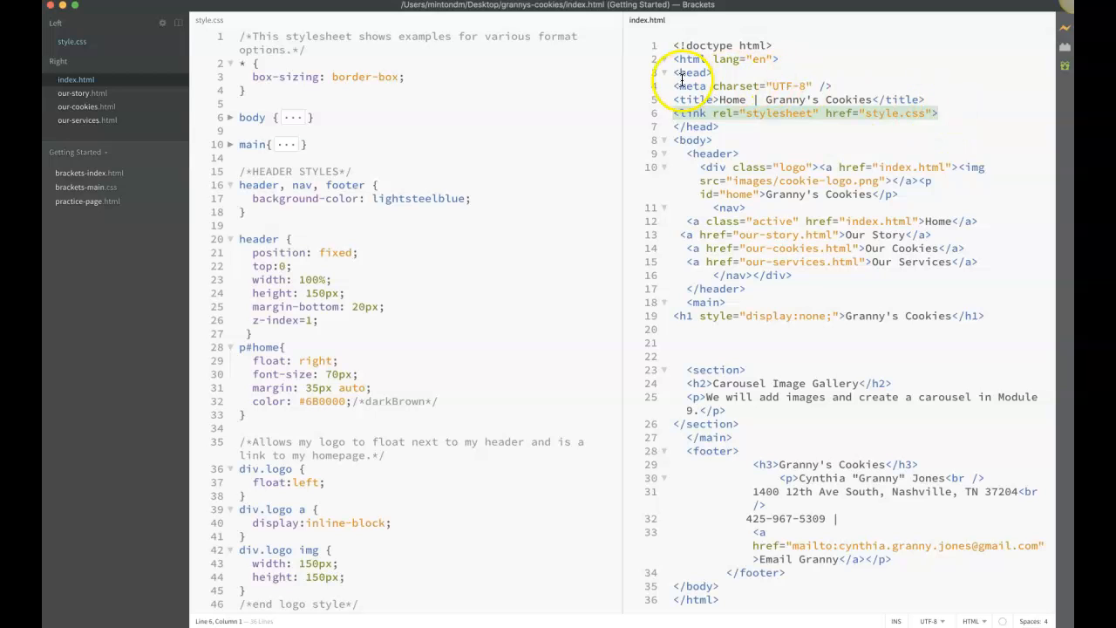
{"action": "mouse_move", "coordinate": [401, 122]}
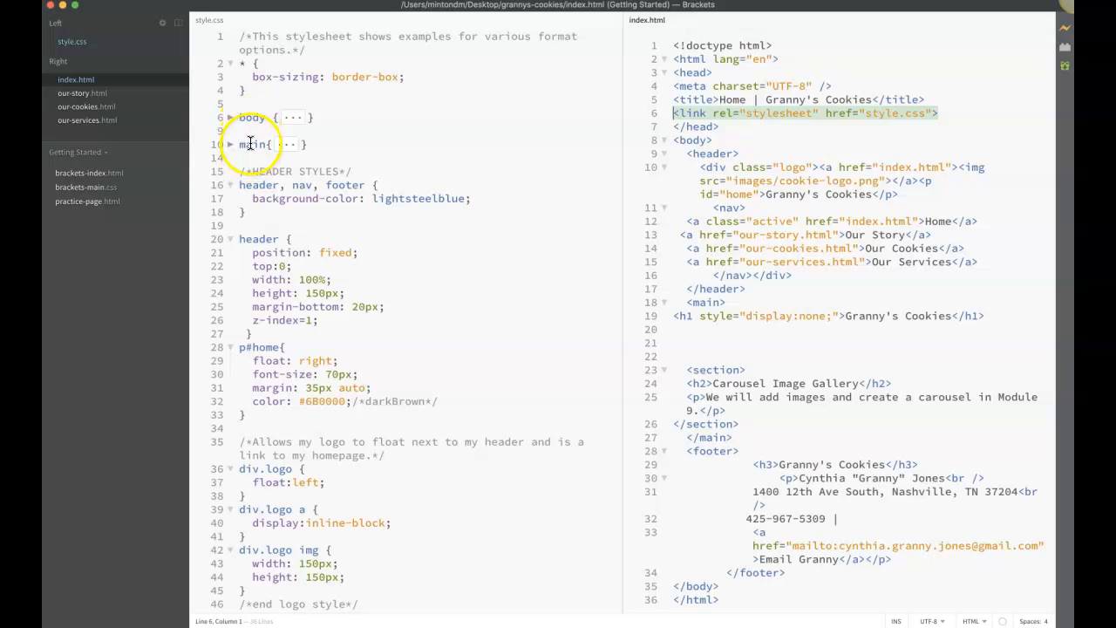
{"action": "scroll", "scroll_direction": "down", "scroll_amount": 3}
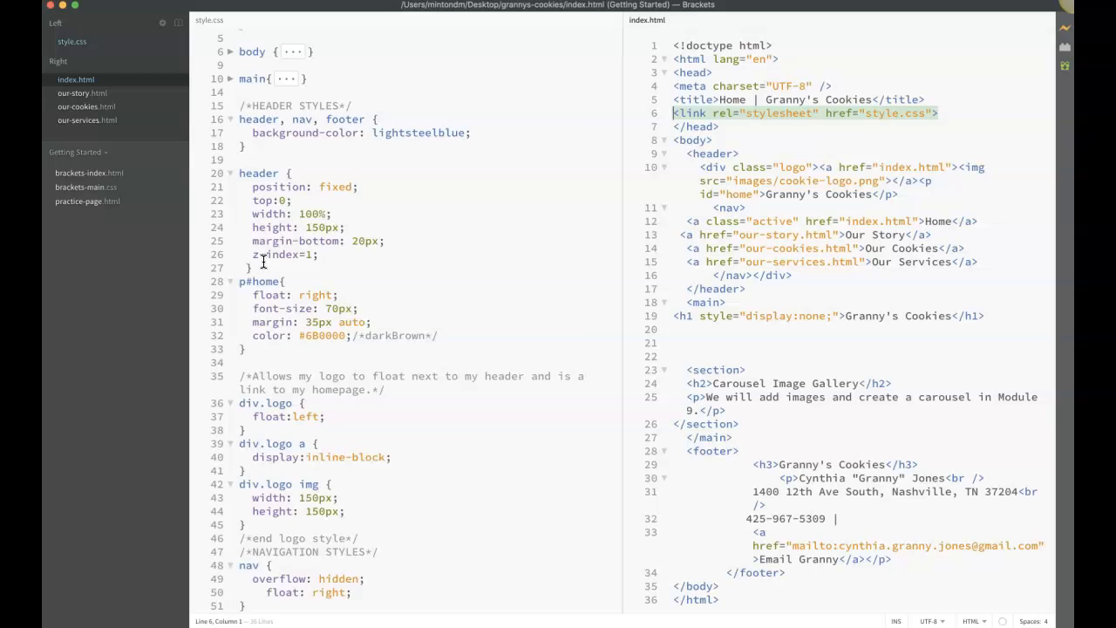
{"action": "scroll", "scroll_direction": "up", "scroll_amount": 3}
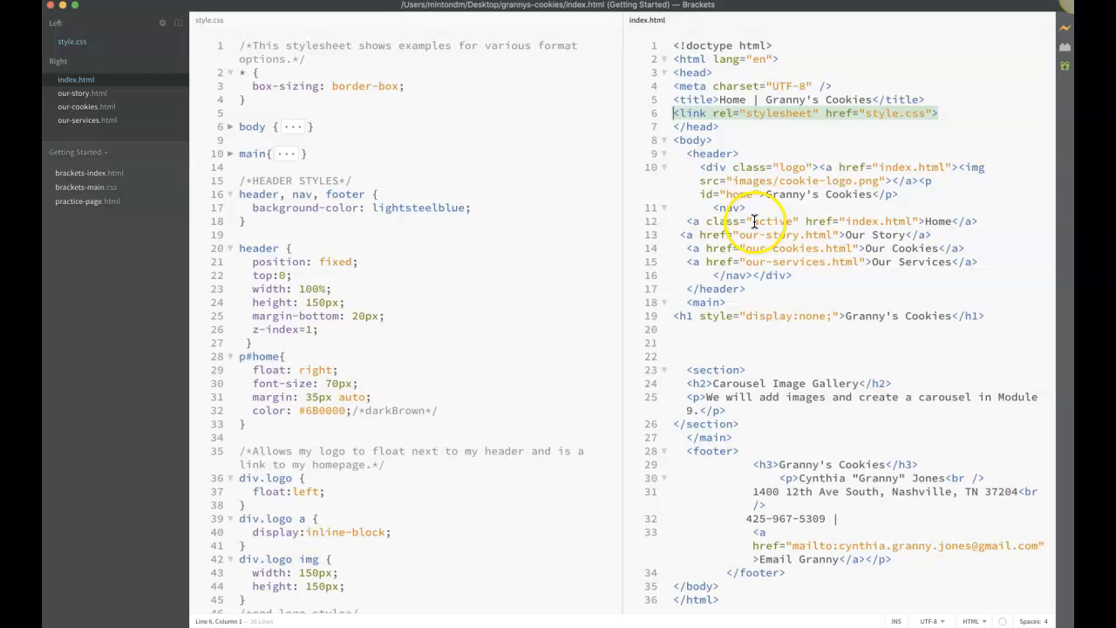
{"action": "mouse_move", "coordinate": [706, 160]}
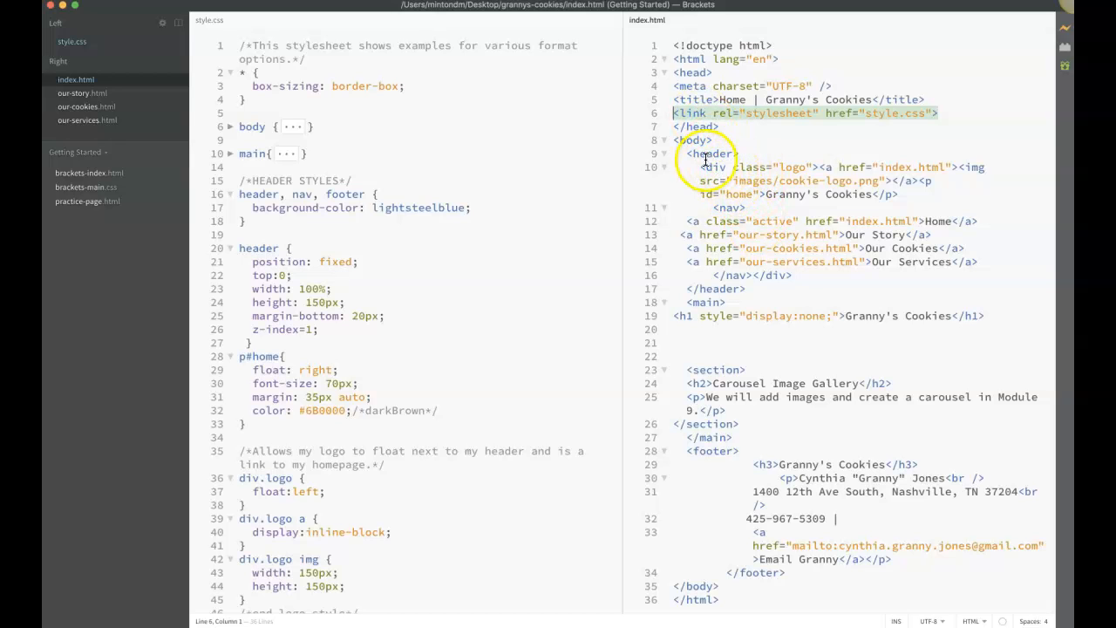
Expand the body rule in style.css (antique white background) next to index.html's body element
{"action": "left_click", "coordinate": [706, 139]}
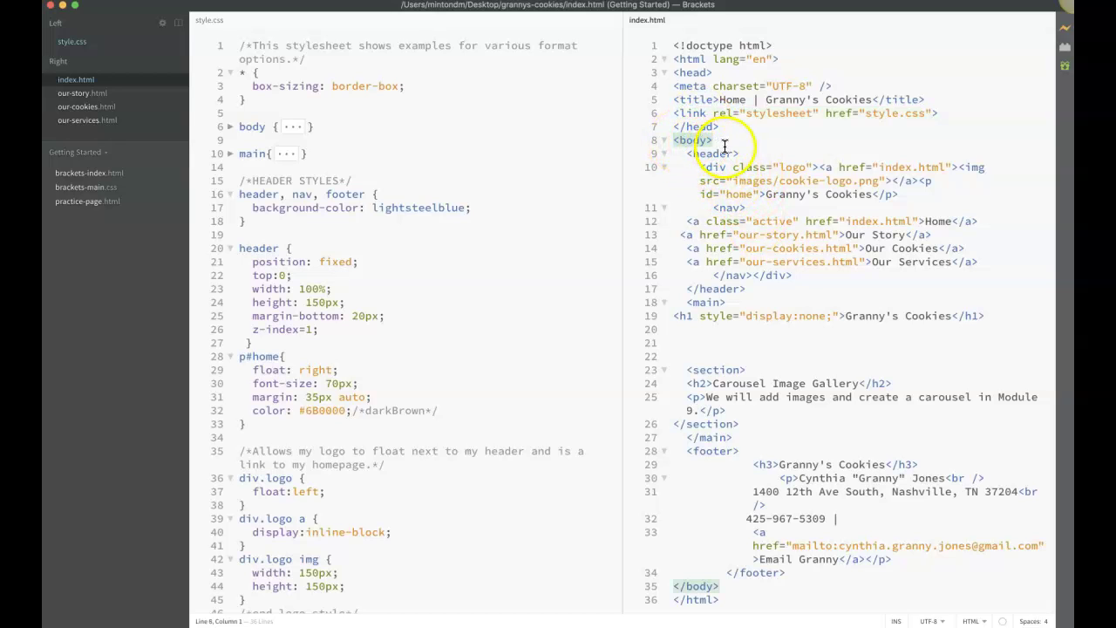
{"action": "mouse_move", "coordinate": [715, 140]}
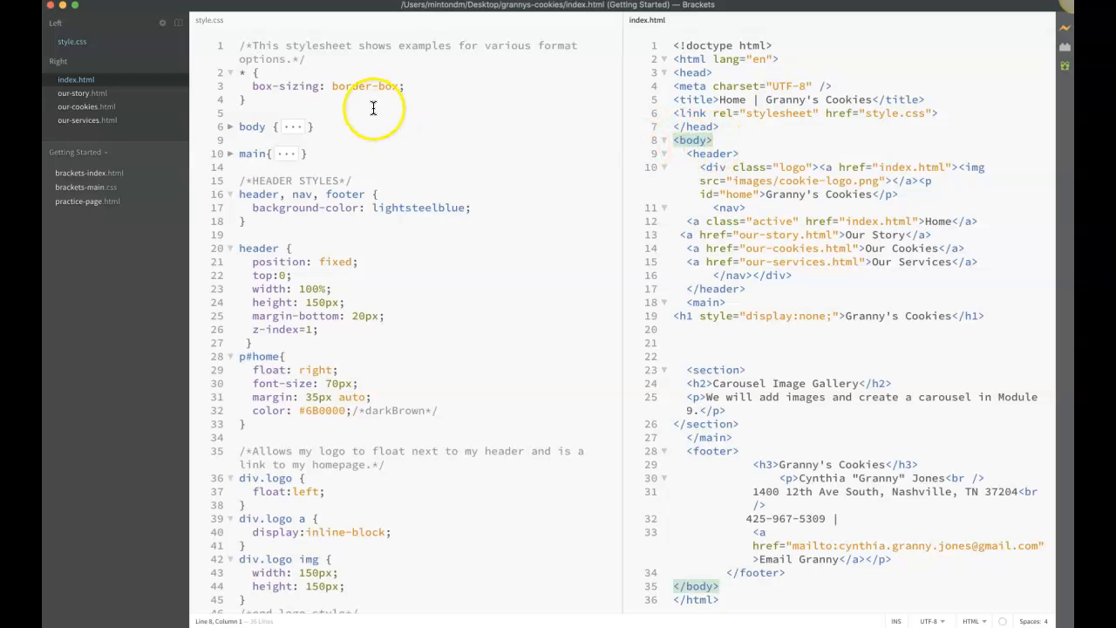
{"action": "mouse_move", "coordinate": [262, 125]}
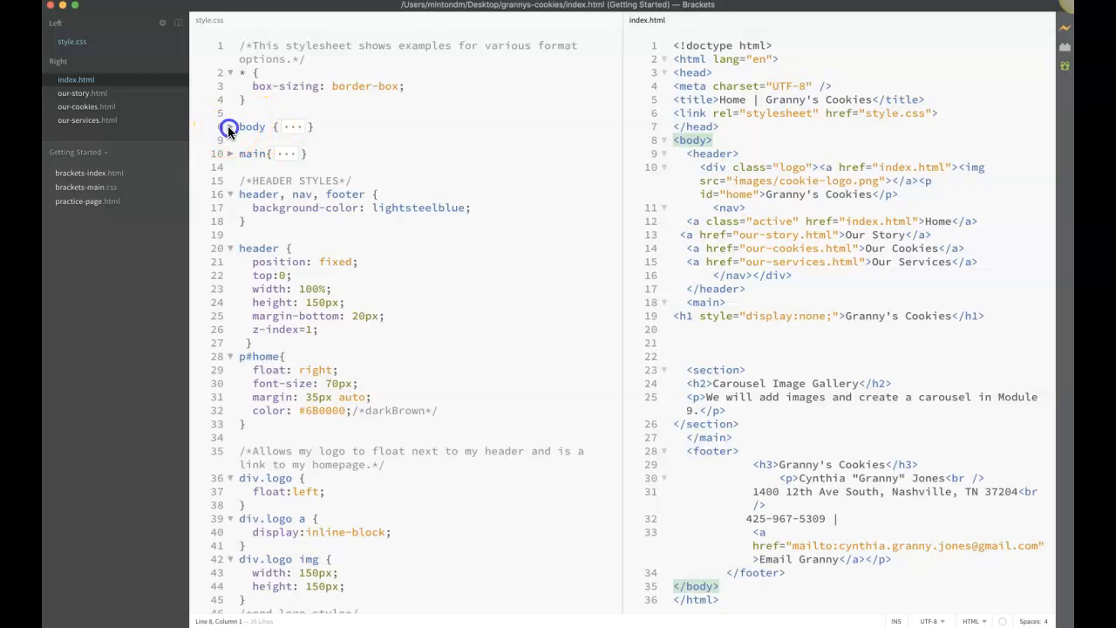
{"action": "left_click", "coordinate": [230, 126]}
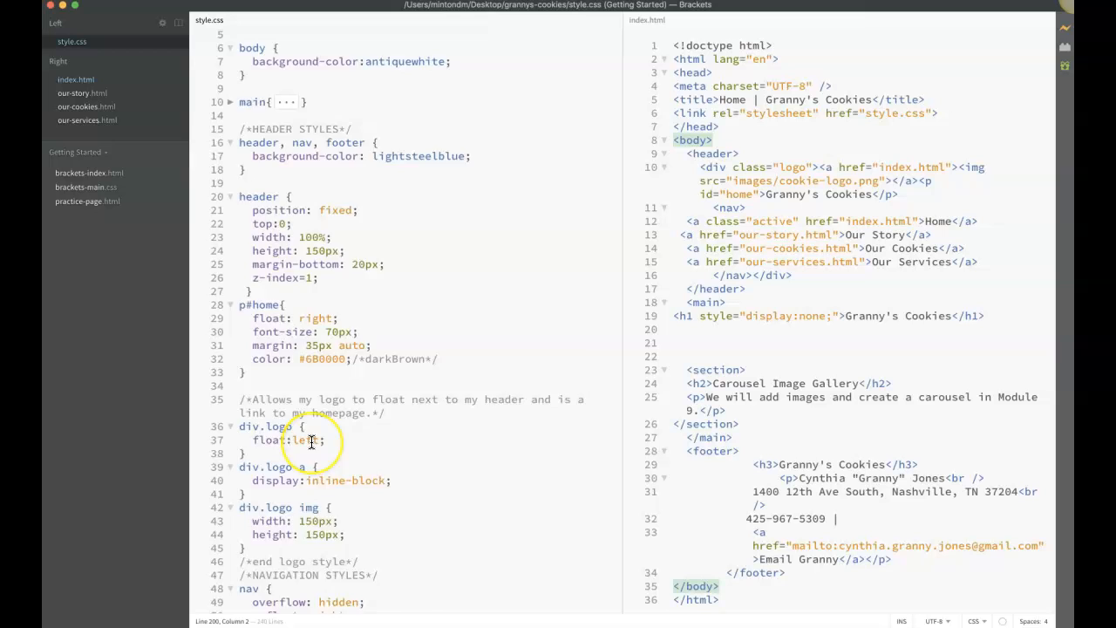
{"action": "scroll", "scroll_direction": "down", "scroll_amount": 3}
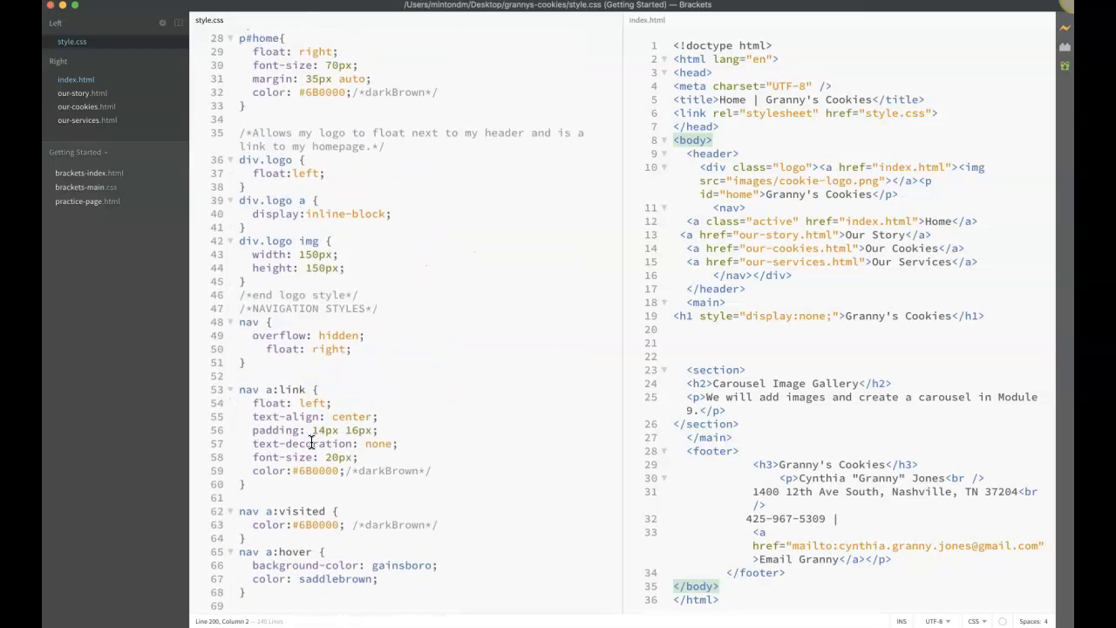
{"action": "scroll", "scroll_direction": "up", "scroll_amount": 3}
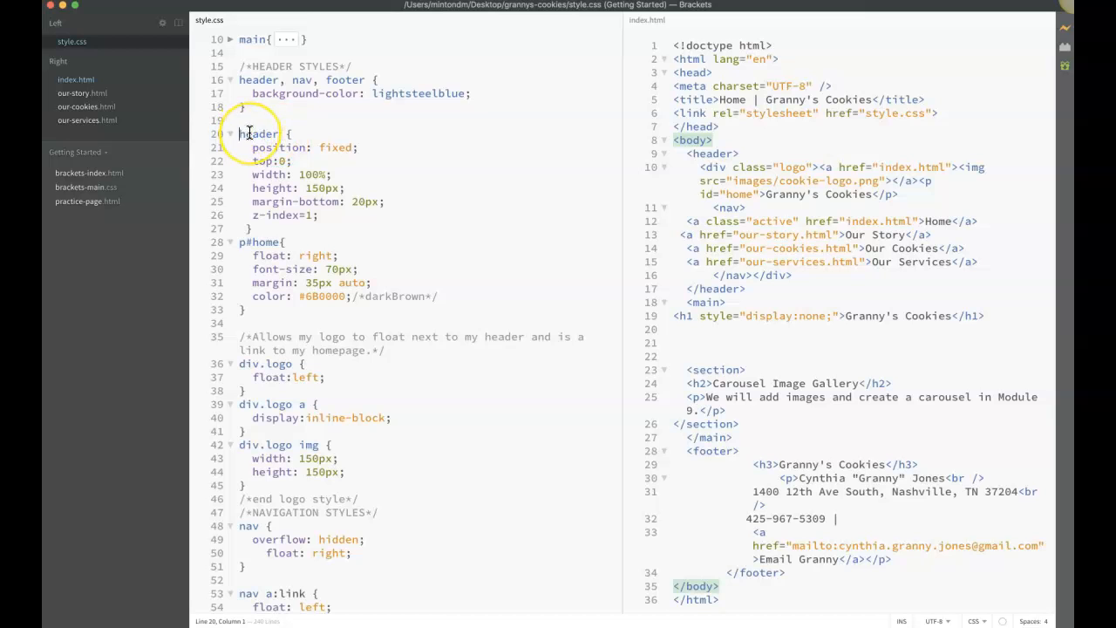
Scroll past the header and navigation styles and expand the .column-main rule (float left, 75% width)
{"action": "scroll", "scroll_direction": "down", "scroll_amount": 3}
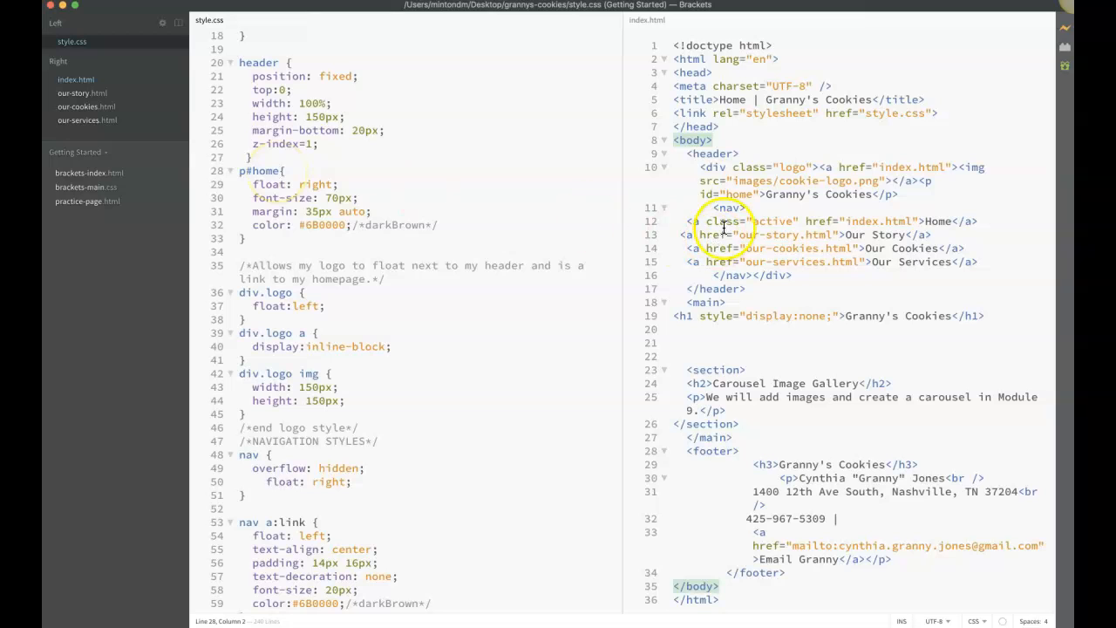
{"action": "mouse_move", "coordinate": [846, 167]}
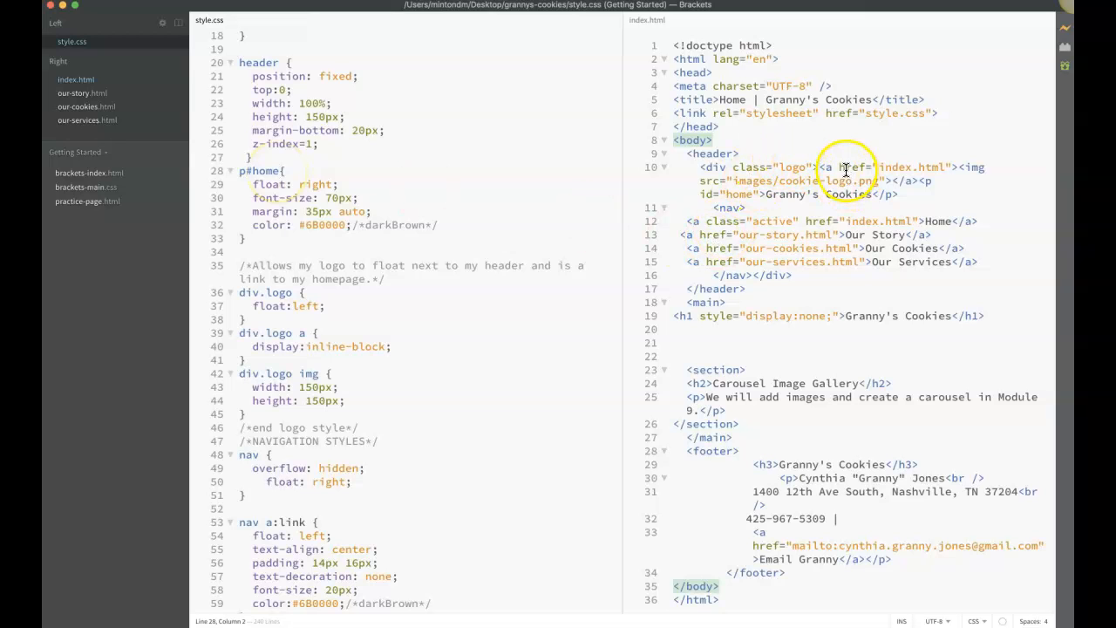
{"action": "mouse_move", "coordinate": [768, 196]}
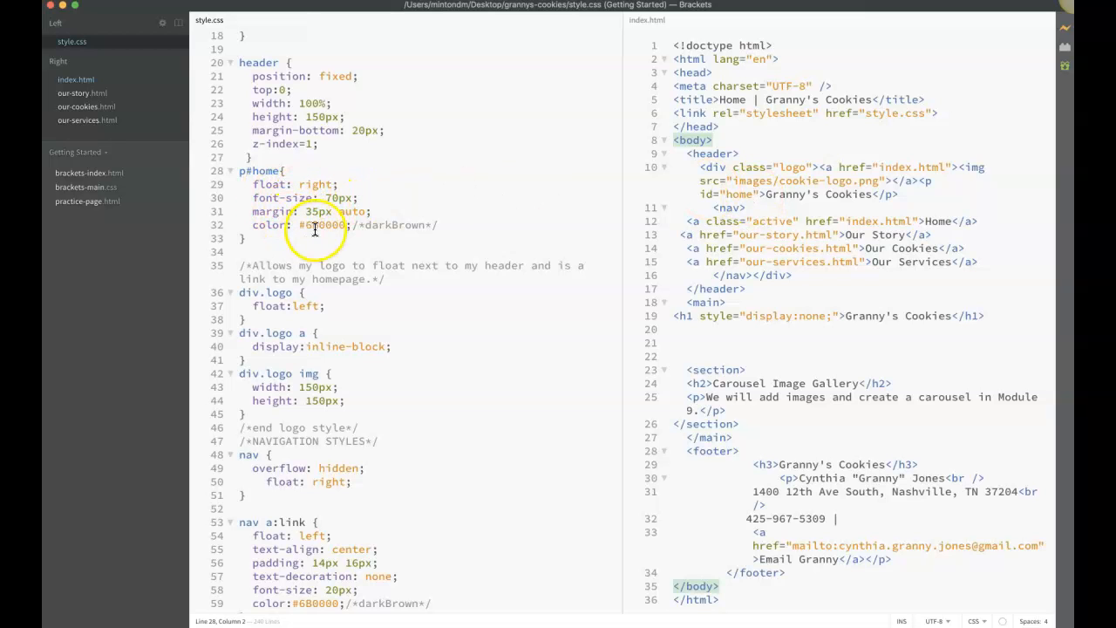
{"action": "scroll", "scroll_direction": "down", "scroll_amount": 3}
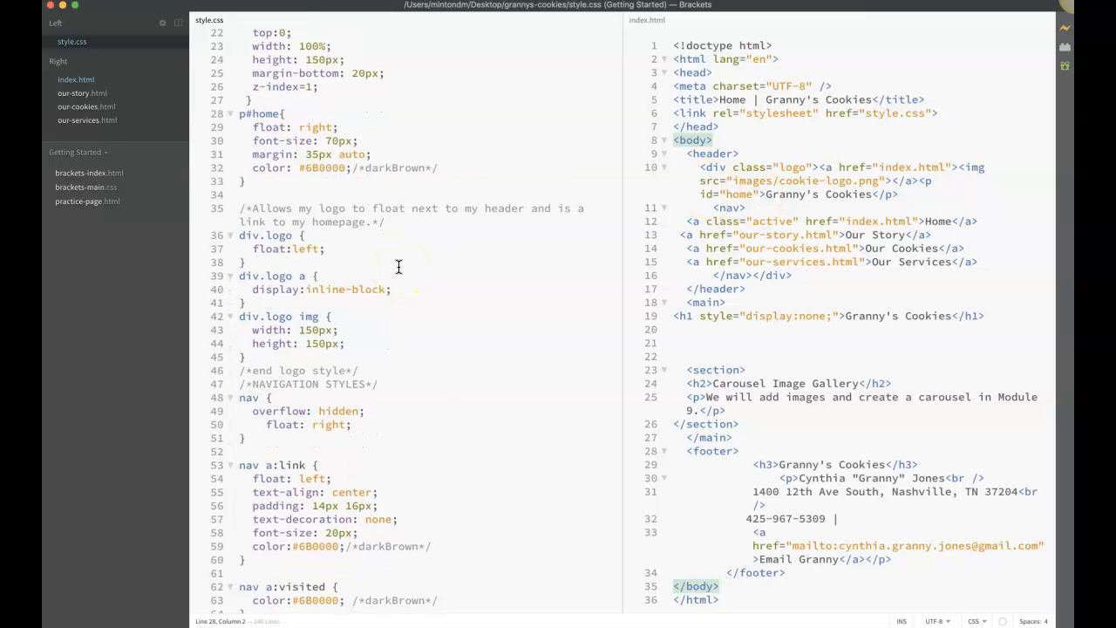
{"action": "scroll", "scroll_direction": "down", "scroll_amount": 3}
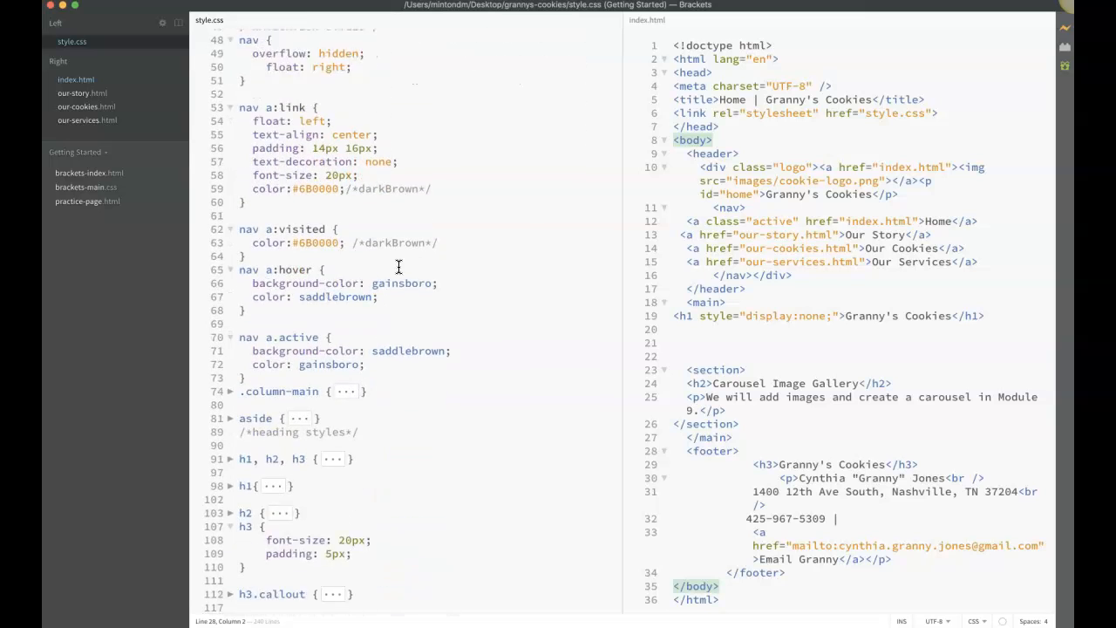
{"action": "scroll", "scroll_direction": "down", "scroll_amount": 3}
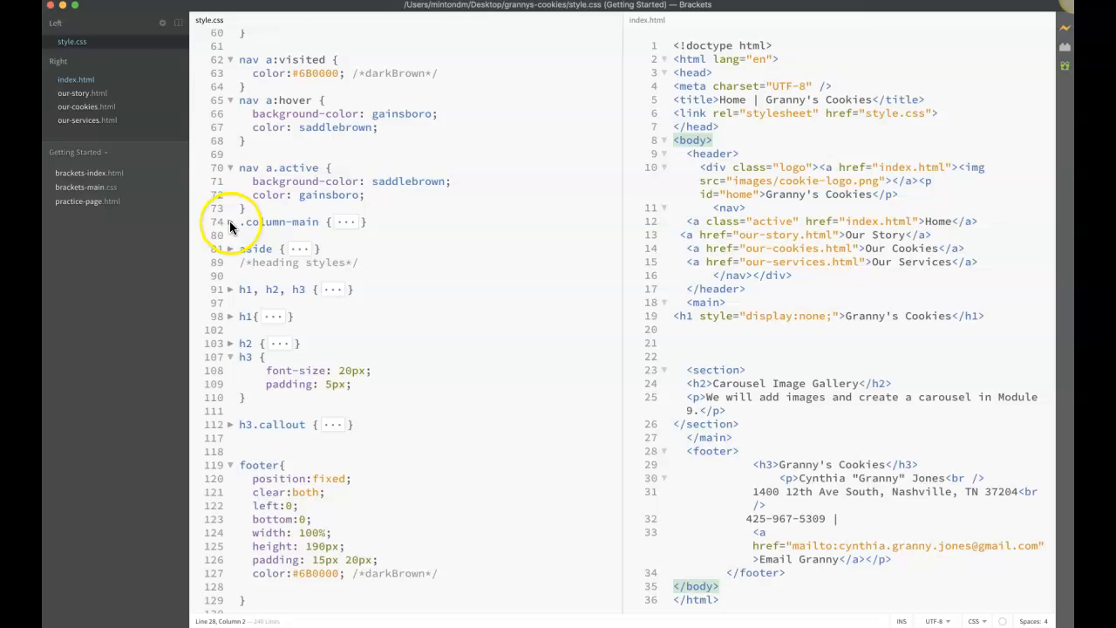
{"action": "left_click", "coordinate": [232, 221]}
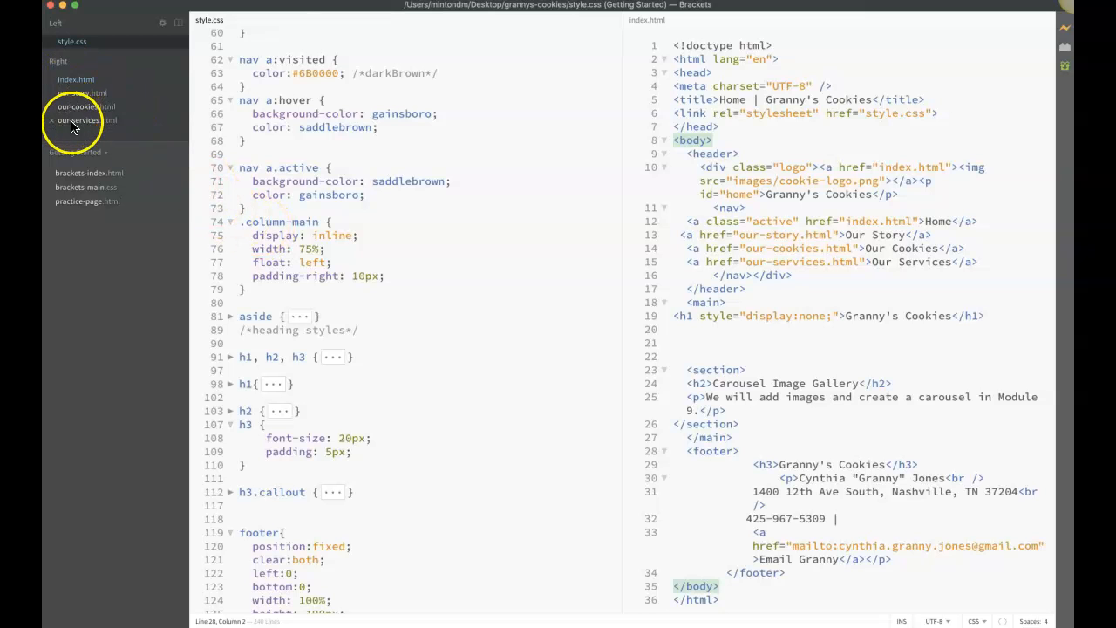
Swap index.html for our-services.html in the right-hand pane
{"action": "left_click", "coordinate": [80, 119]}
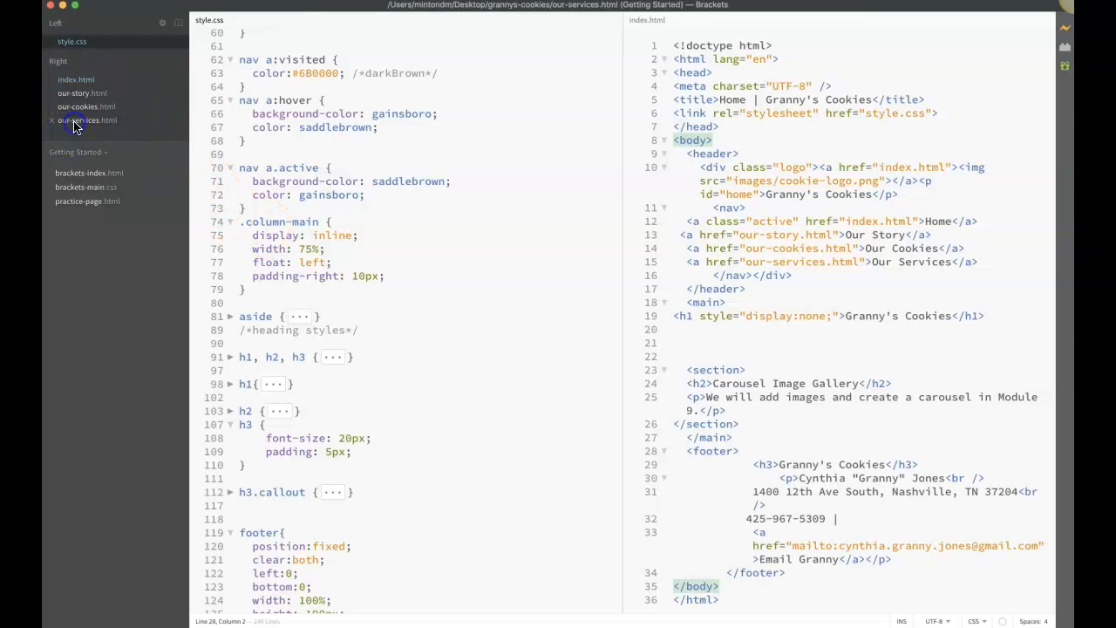
{"action": "left_click", "coordinate": [87, 118]}
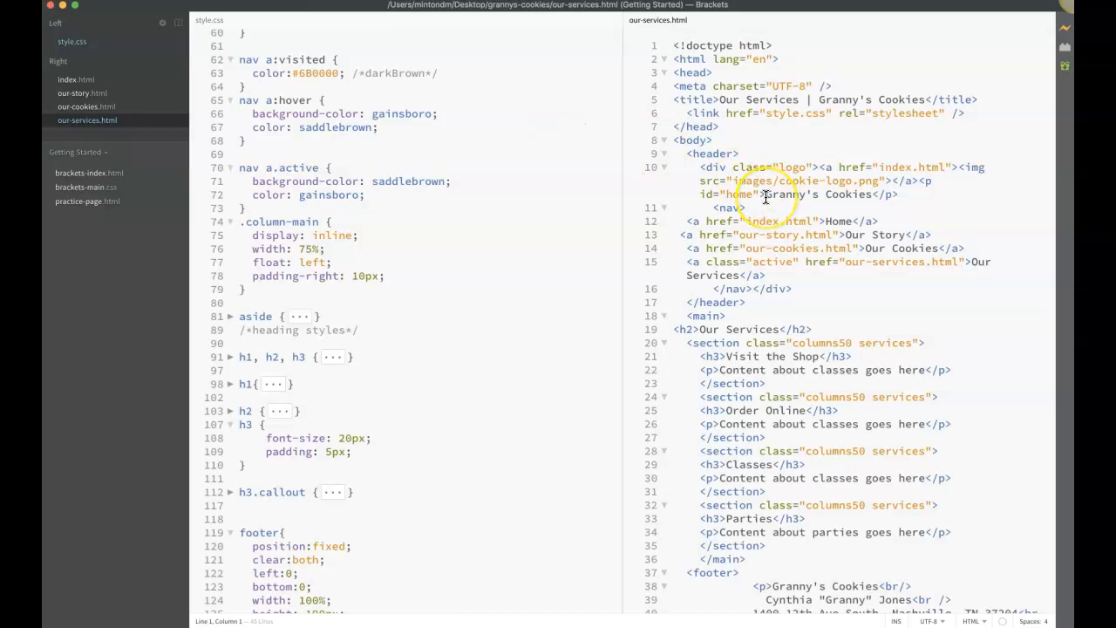
{"action": "scroll", "scroll_direction": "down", "scroll_amount": 3}
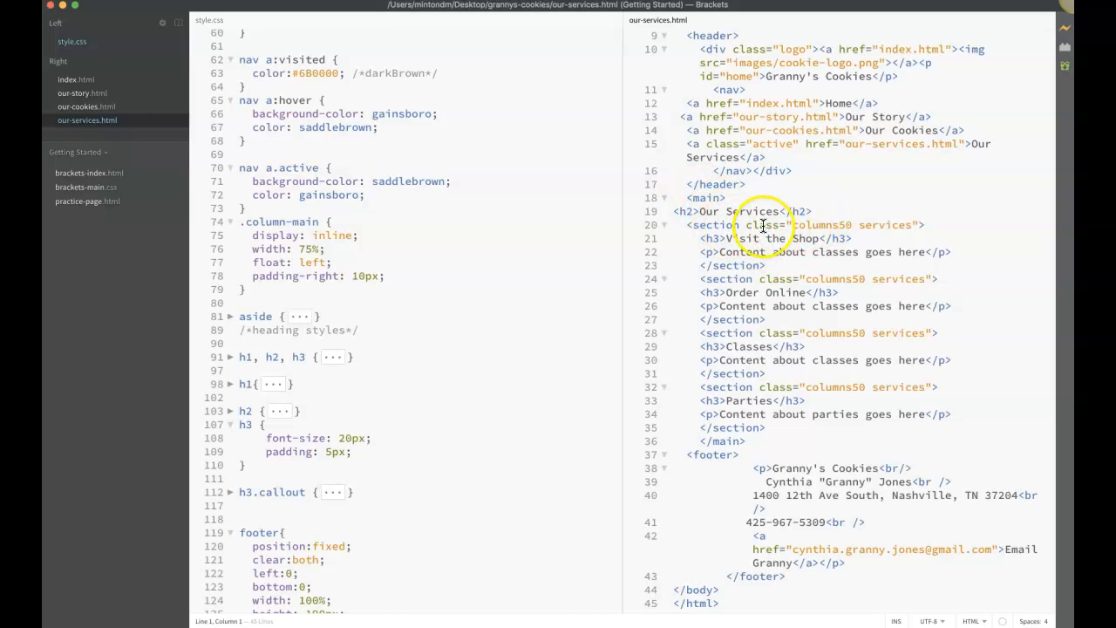
{"action": "mouse_move", "coordinate": [910, 237]}
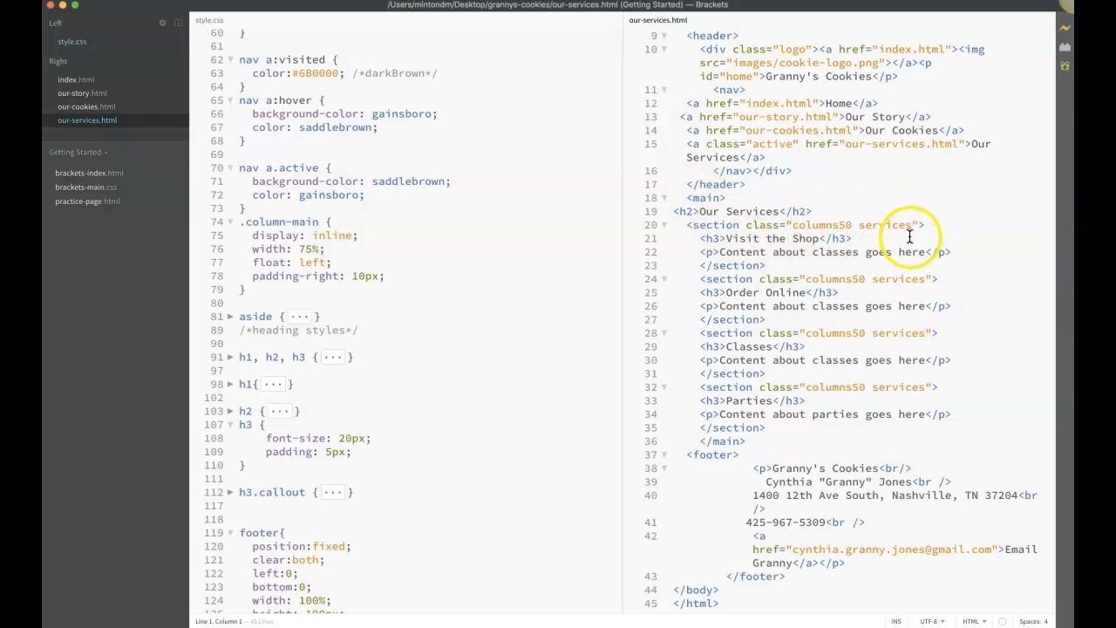
{"action": "mouse_move", "coordinate": [845, 223]}
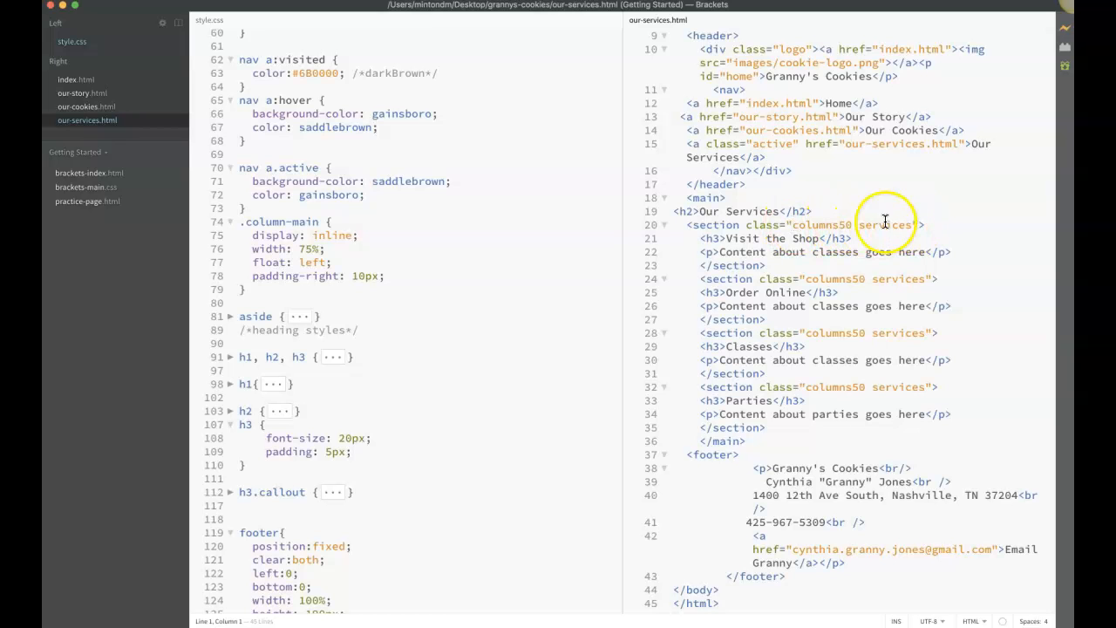
{"action": "mouse_move", "coordinate": [551, 255]}
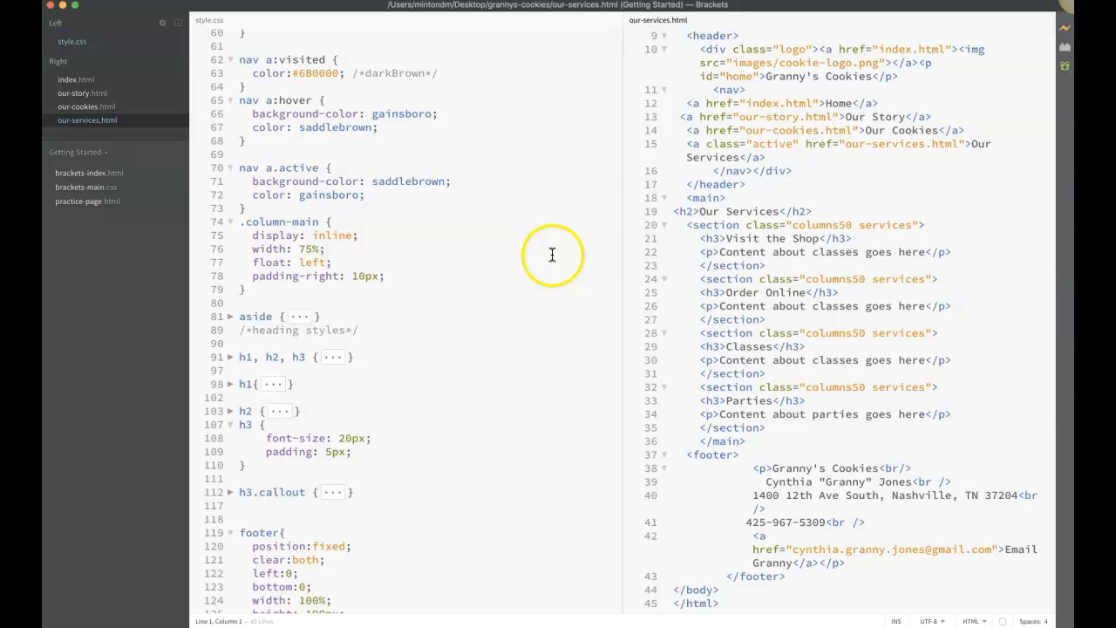
{"action": "scroll", "scroll_direction": "down", "scroll_amount": 3}
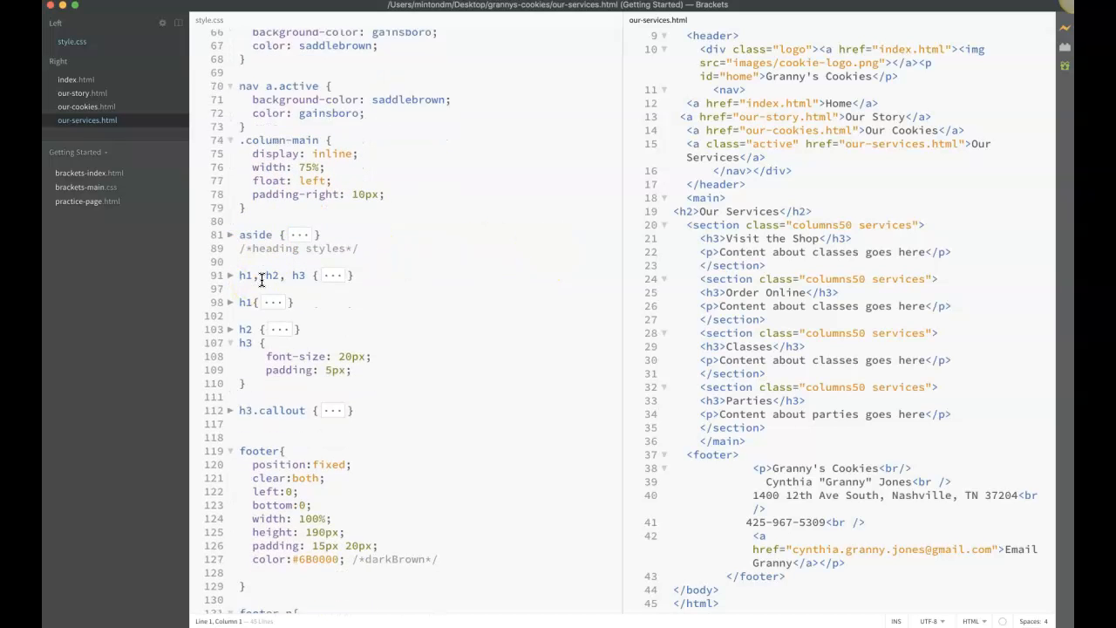
{"action": "scroll", "scroll_direction": "up", "scroll_amount": 3}
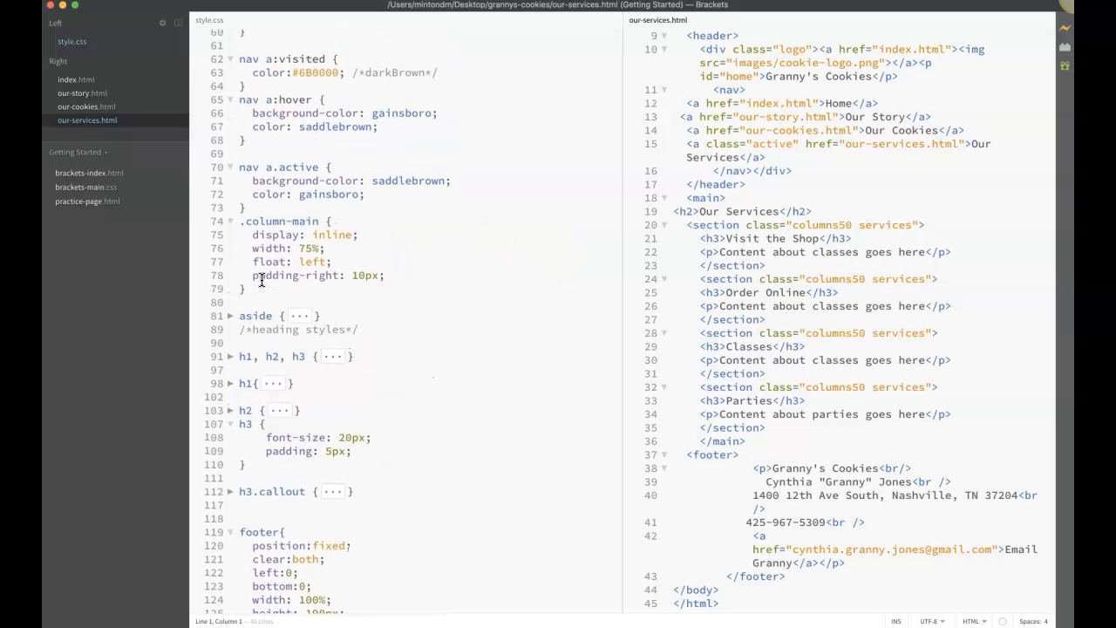
Scroll style.css to the START 2 COLUMNS block with .columns50 at 48% width
{"action": "scroll", "scroll_direction": "down", "scroll_amount": 3}
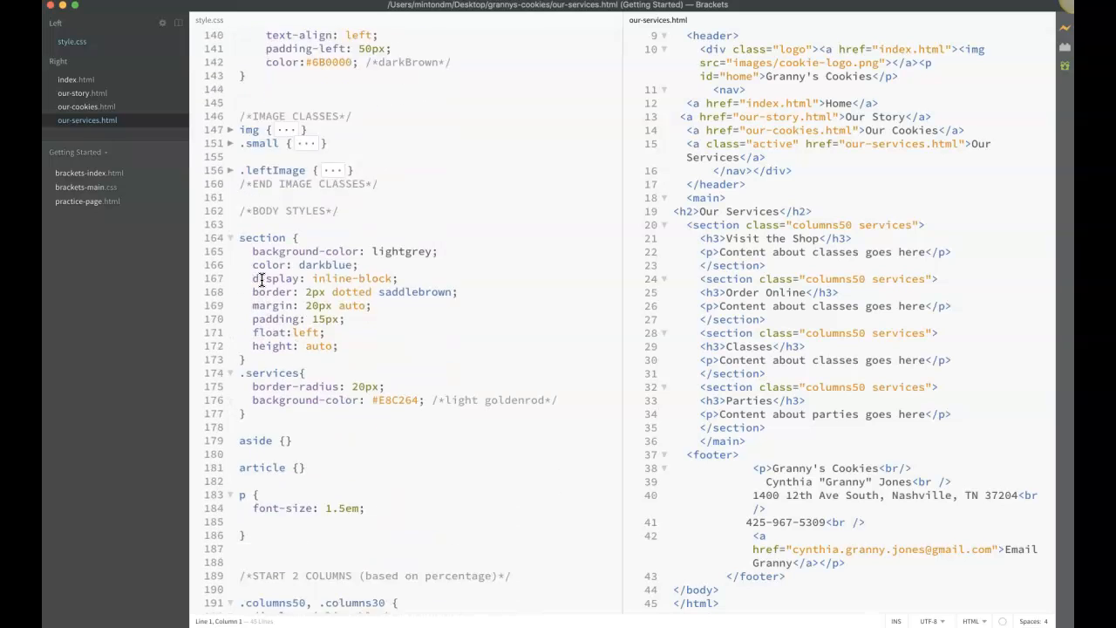
{"action": "scroll", "scroll_direction": "down", "scroll_amount": 3}
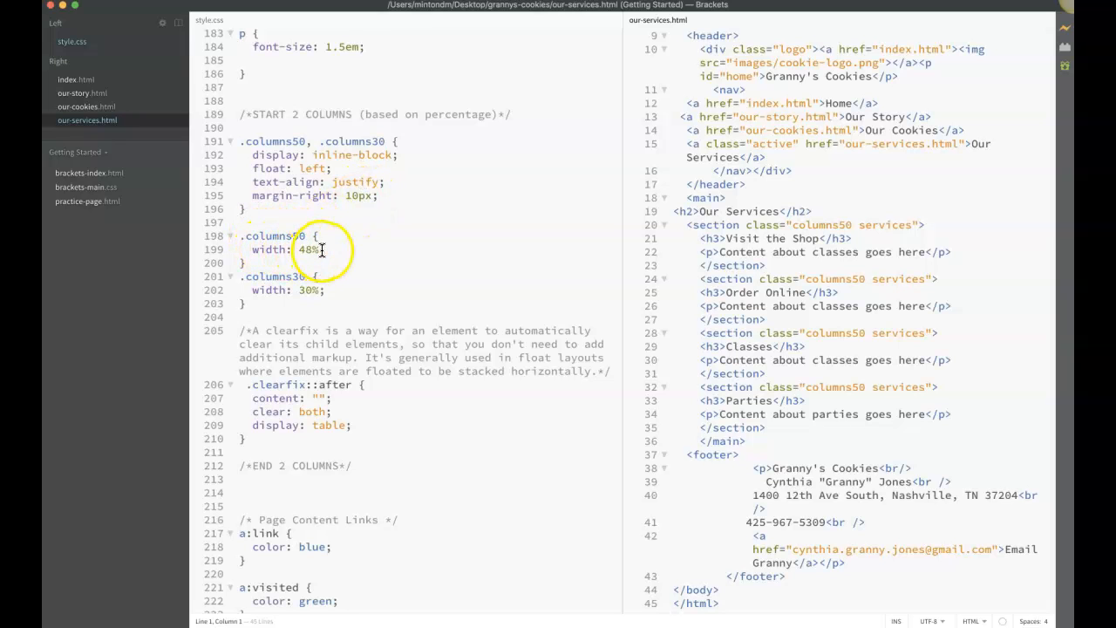
{"action": "mouse_move", "coordinate": [271, 237]}
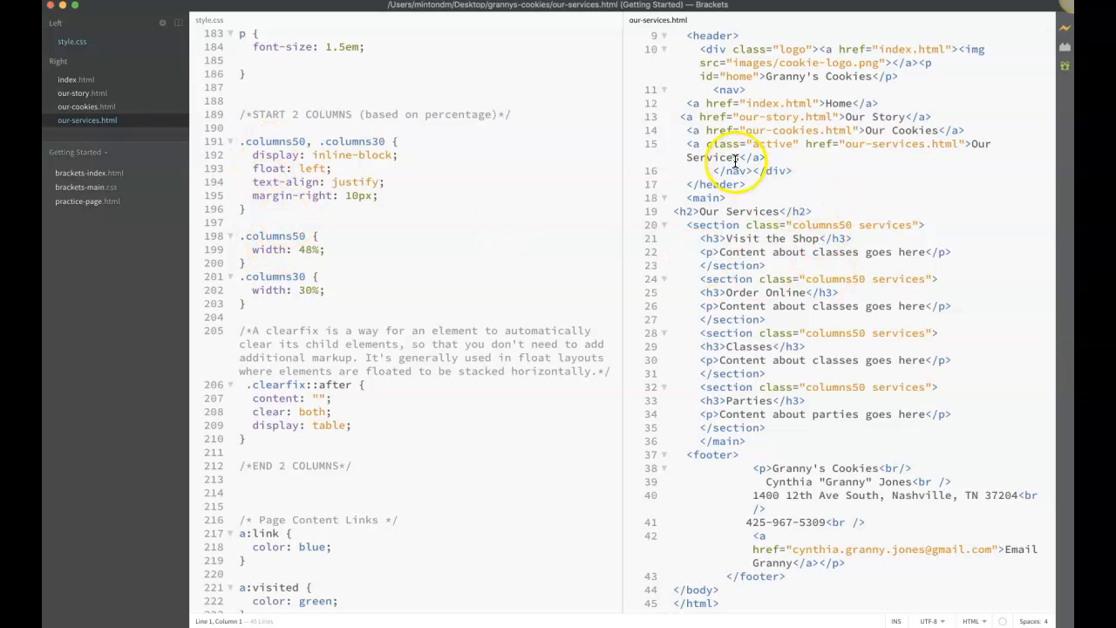
{"action": "mouse_move", "coordinate": [750, 226]}
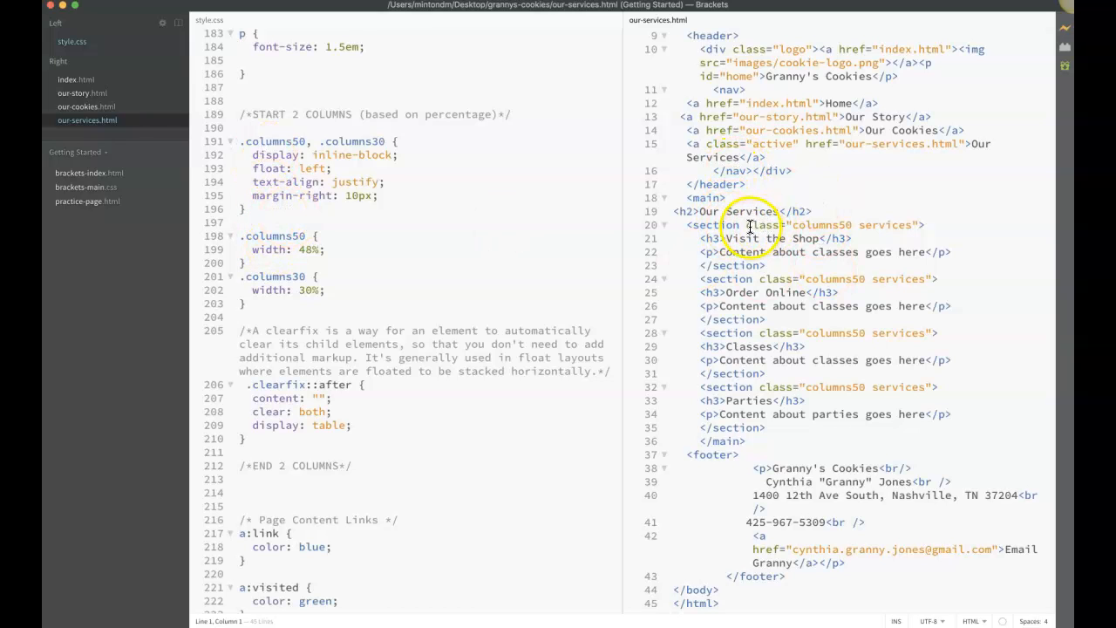
{"action": "mouse_move", "coordinate": [817, 223]}
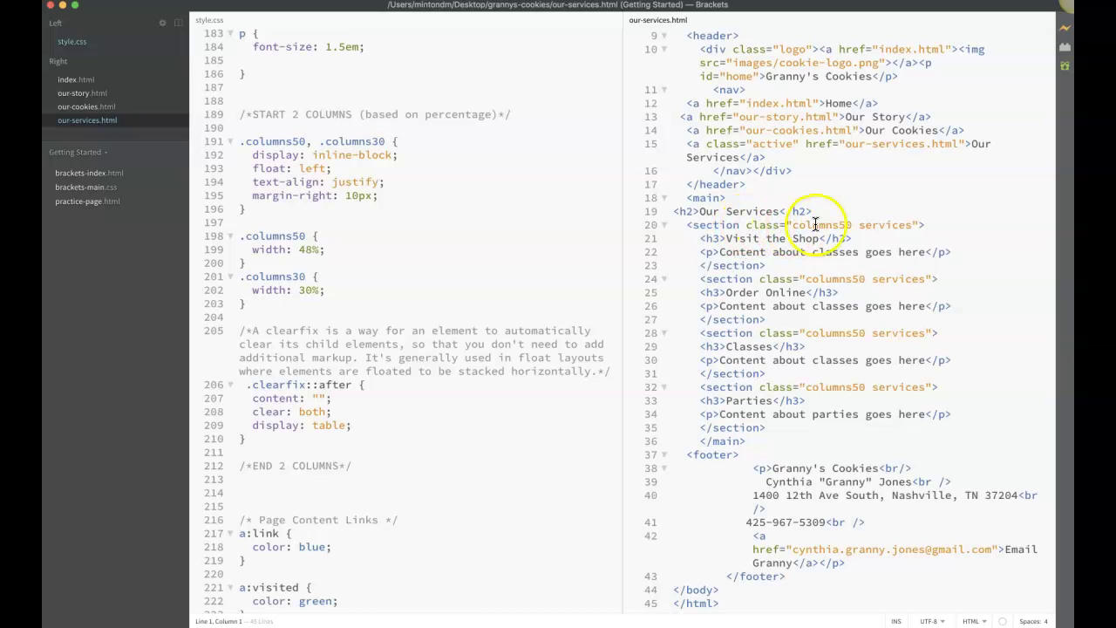
{"action": "mouse_move", "coordinate": [768, 213]}
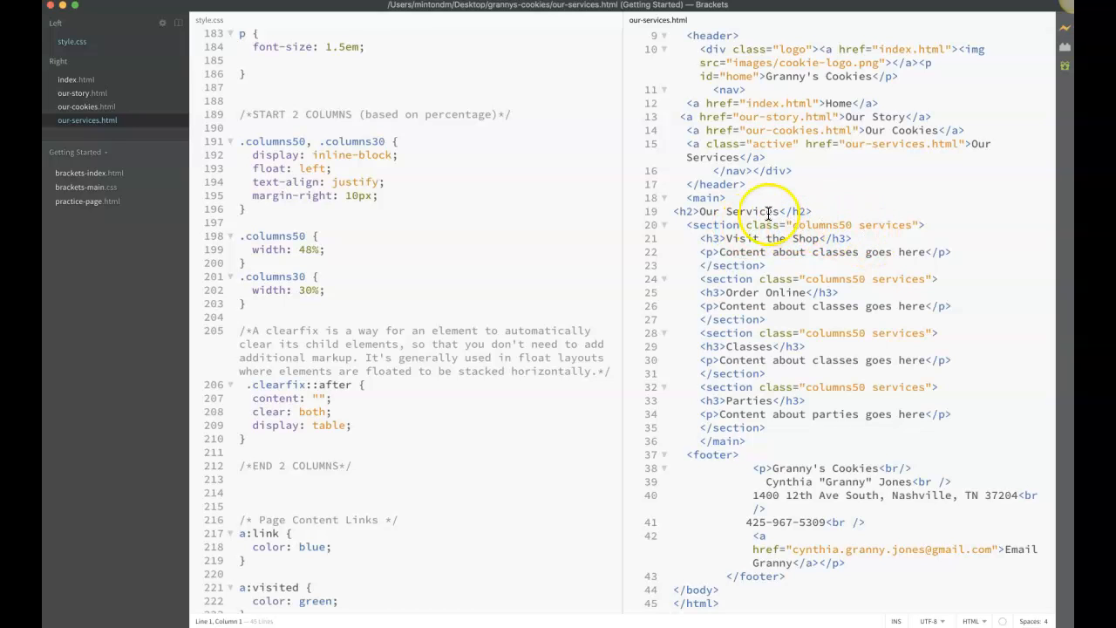
{"action": "mouse_move", "coordinate": [402, 357]}
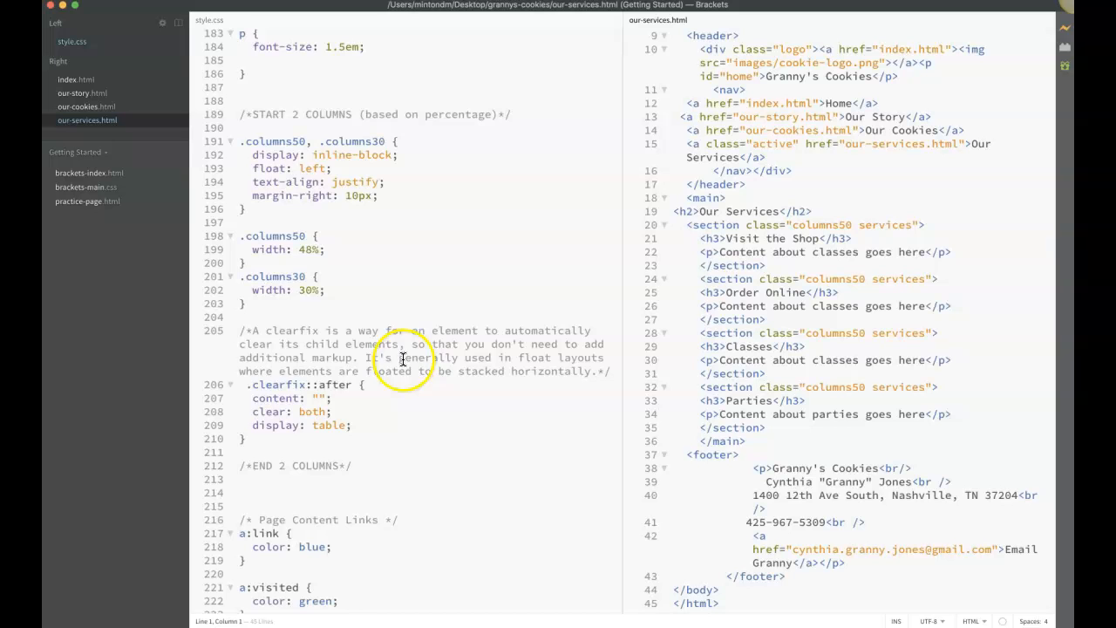
Scroll style.css back up to the .services rule with its 20px border radius and #E8C264 background
{"action": "scroll", "scroll_direction": "down", "scroll_amount": 3}
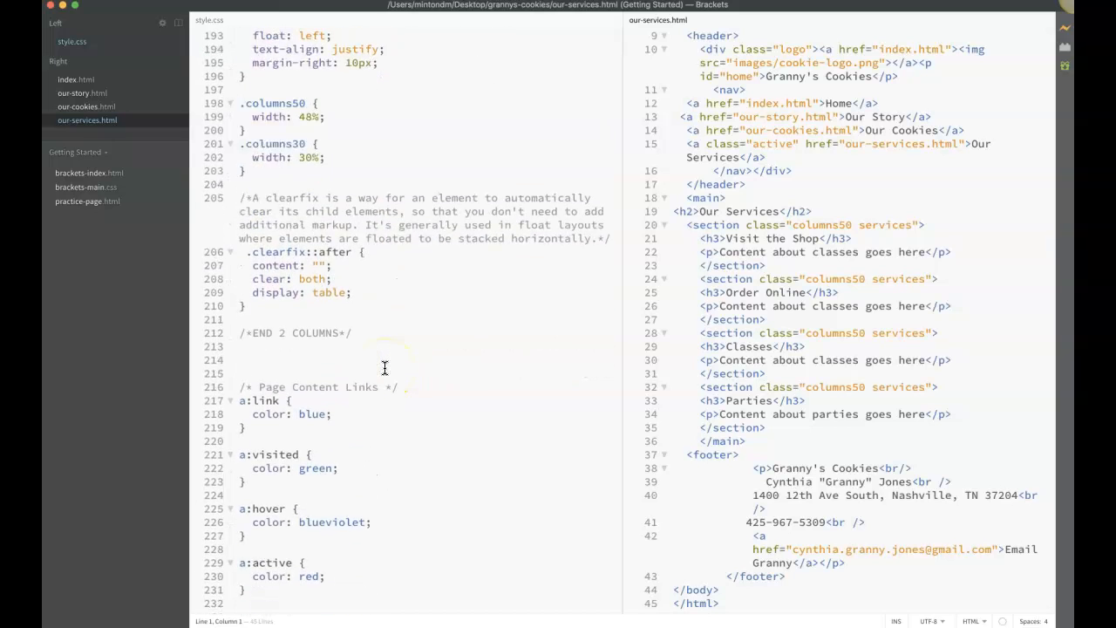
{"action": "scroll", "scroll_direction": "up", "scroll_amount": 3}
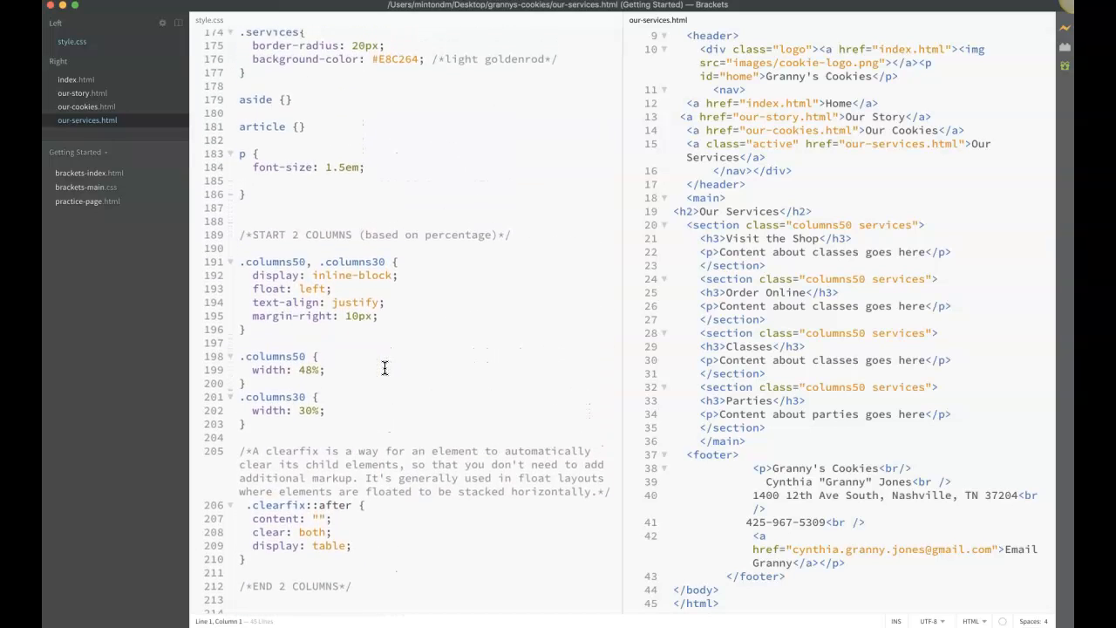
{"action": "scroll", "scroll_direction": "up", "scroll_amount": 3}
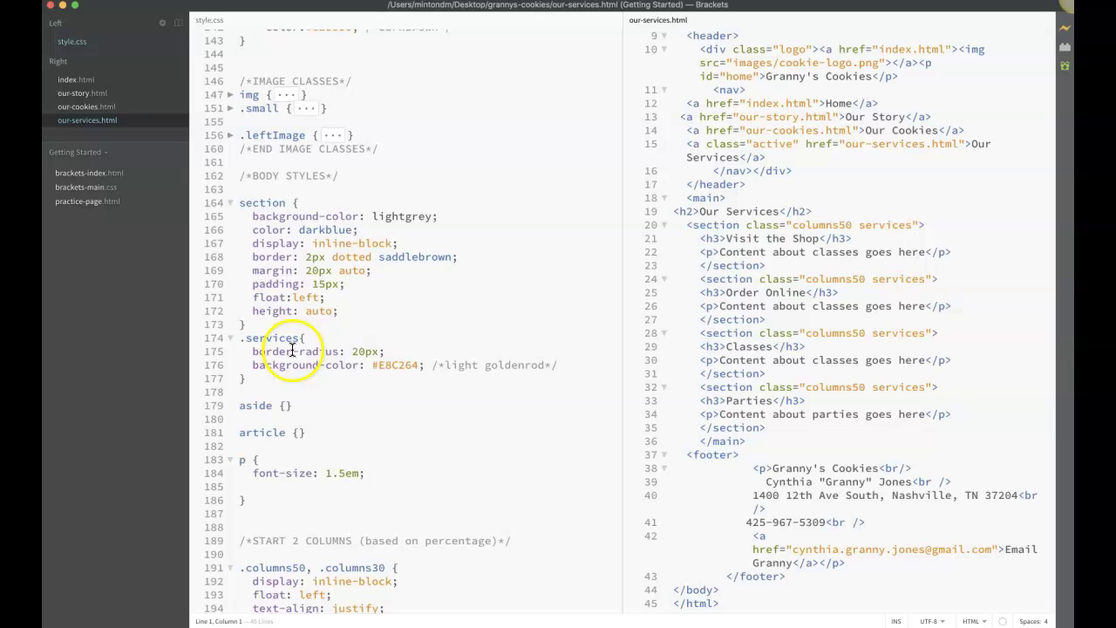
{"action": "mouse_move", "coordinate": [482, 364]}
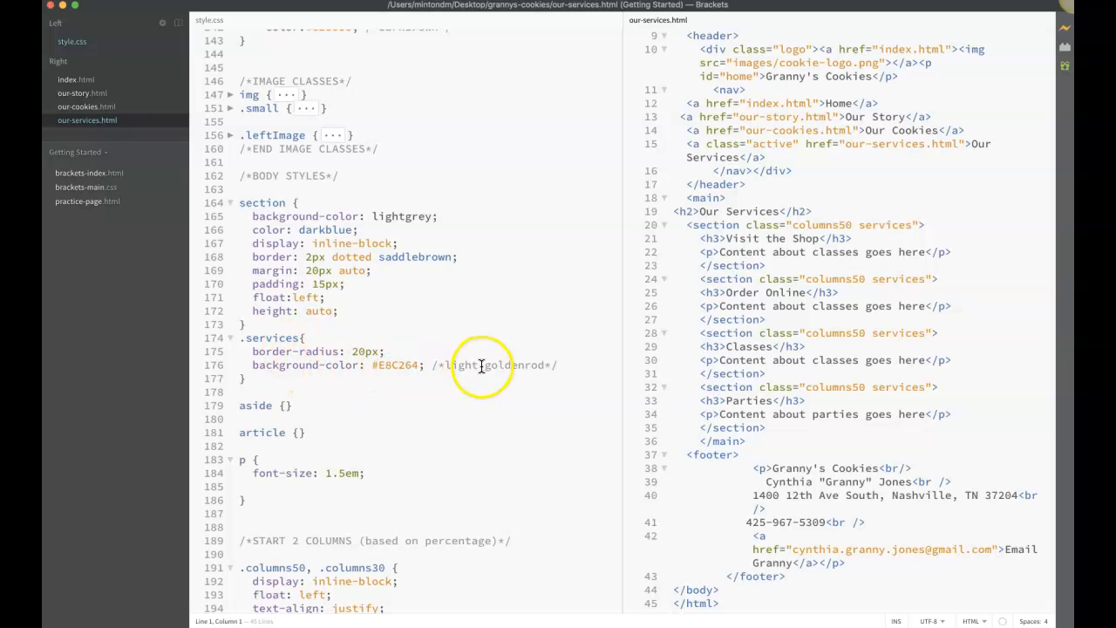
{"action": "mouse_move", "coordinate": [376, 351]}
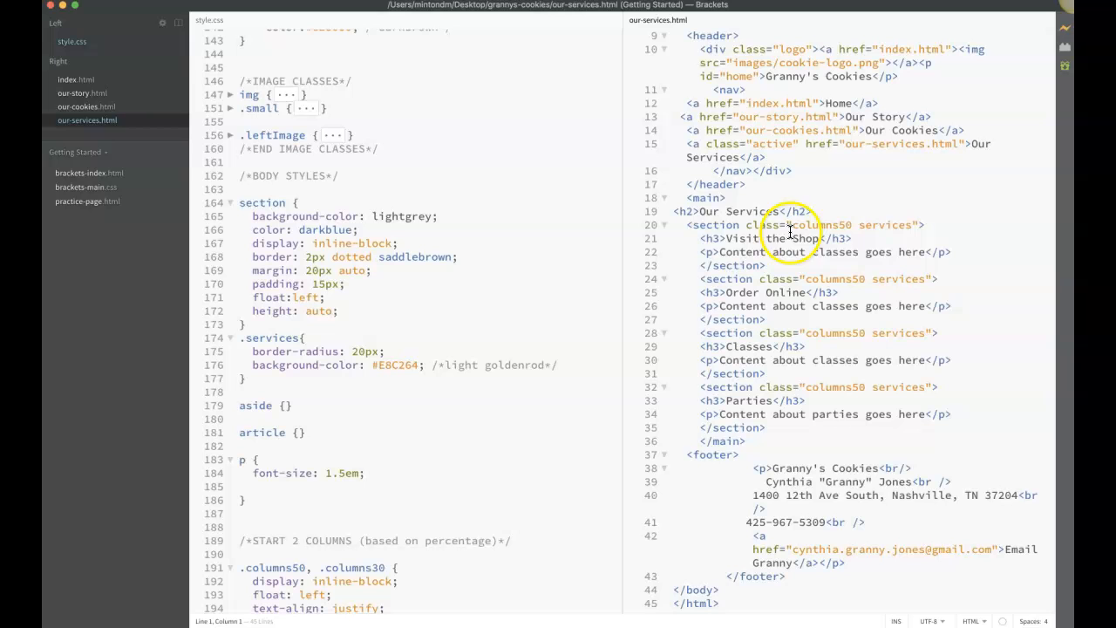
{"action": "mouse_move", "coordinate": [736, 230]}
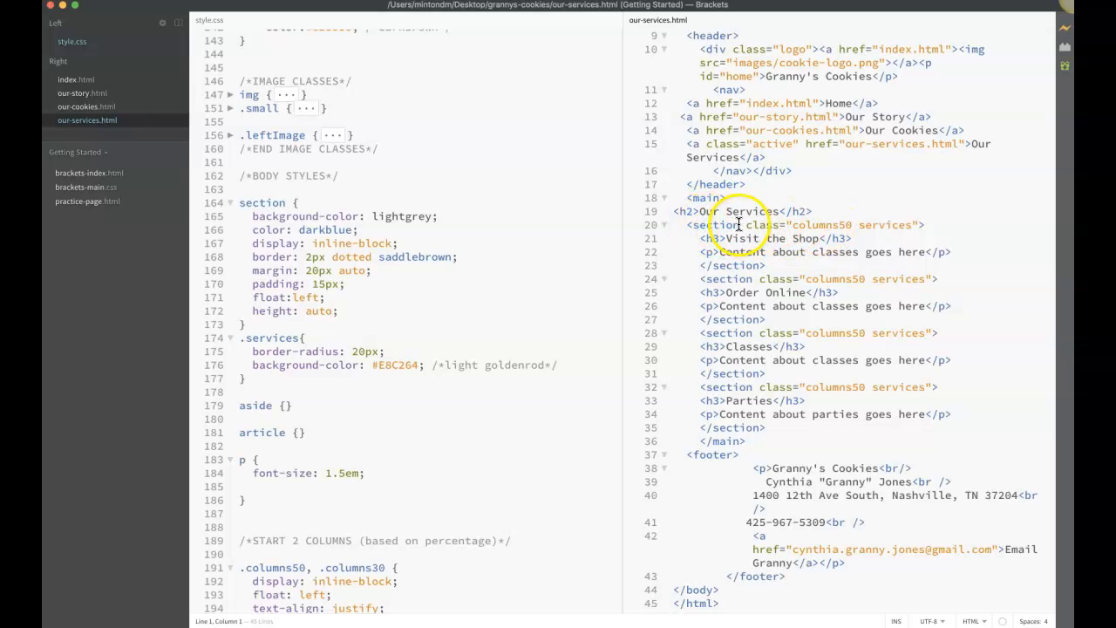
{"action": "mouse_move", "coordinate": [742, 230]}
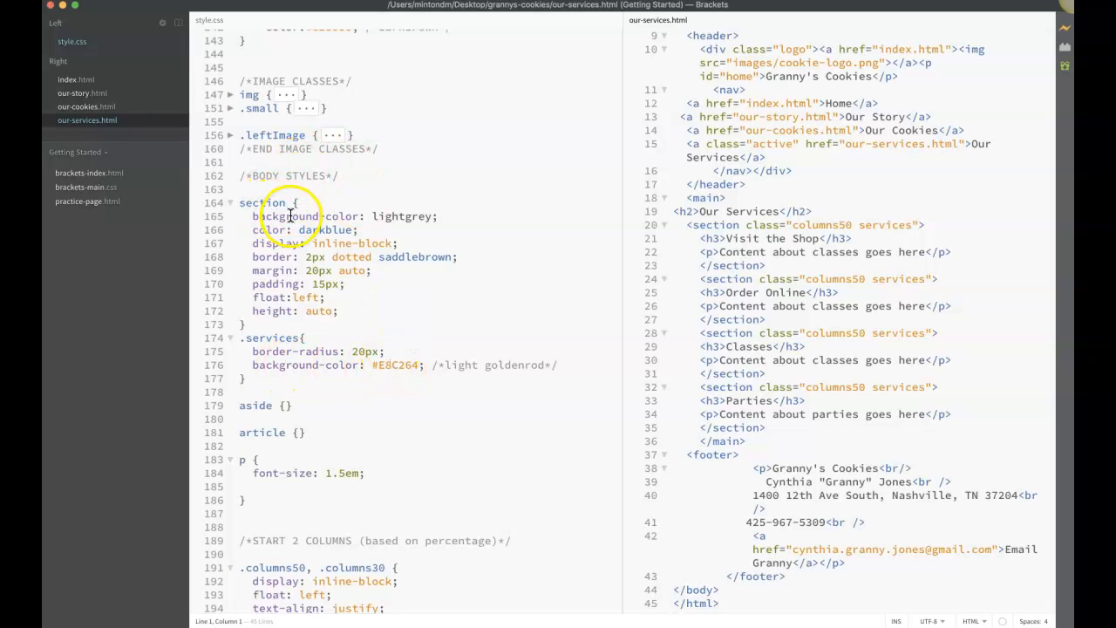
{"action": "mouse_move", "coordinate": [422, 216]}
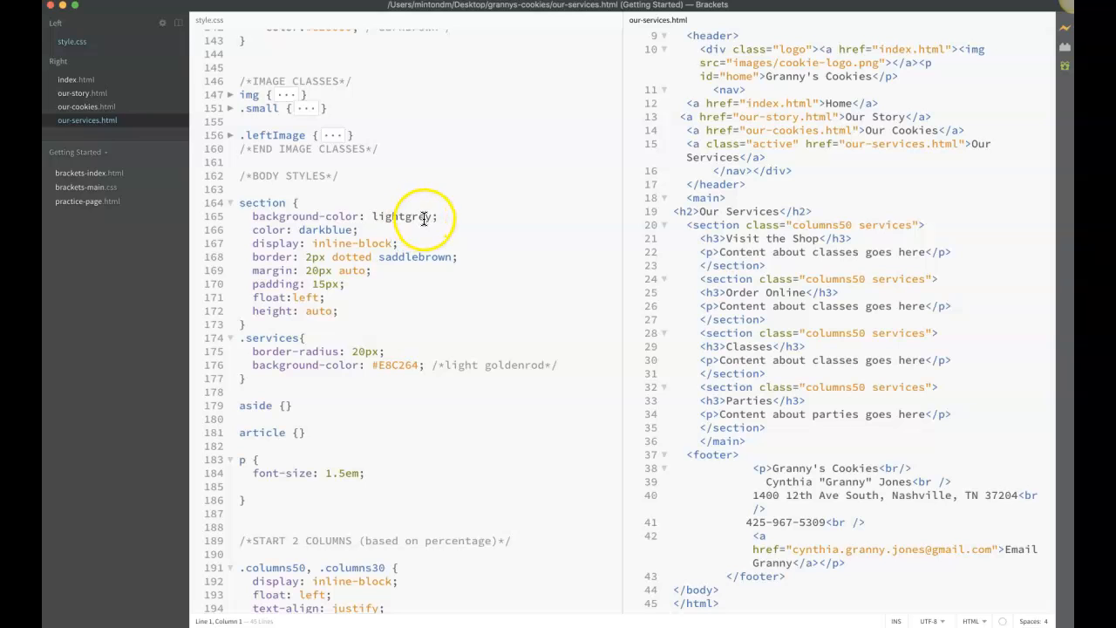
{"action": "mouse_move", "coordinate": [288, 339]}
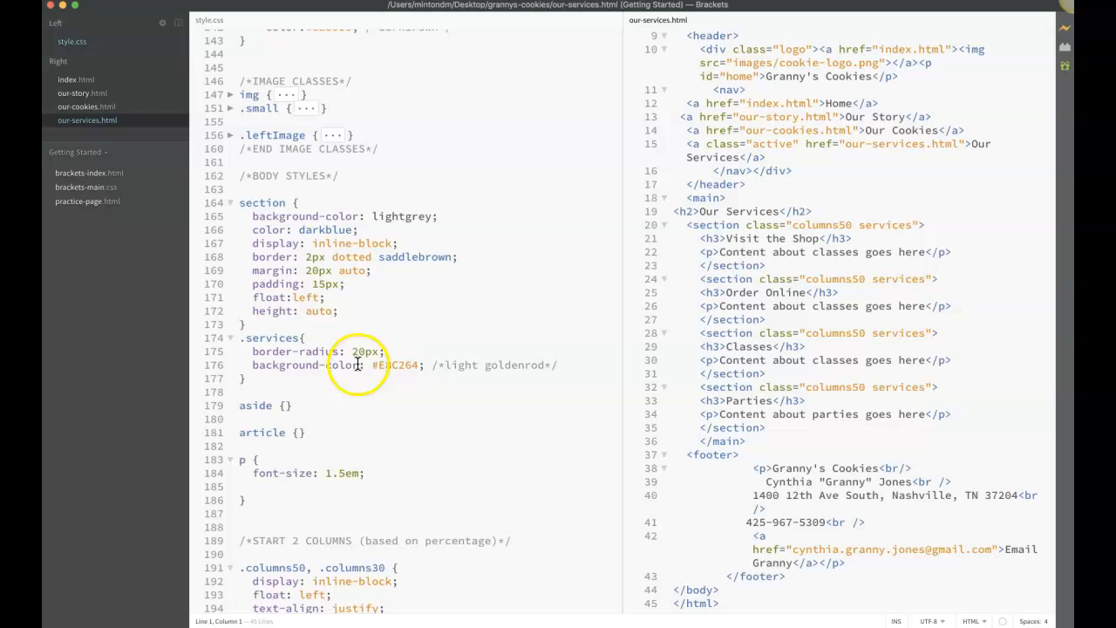
{"action": "mouse_move", "coordinate": [422, 367]}
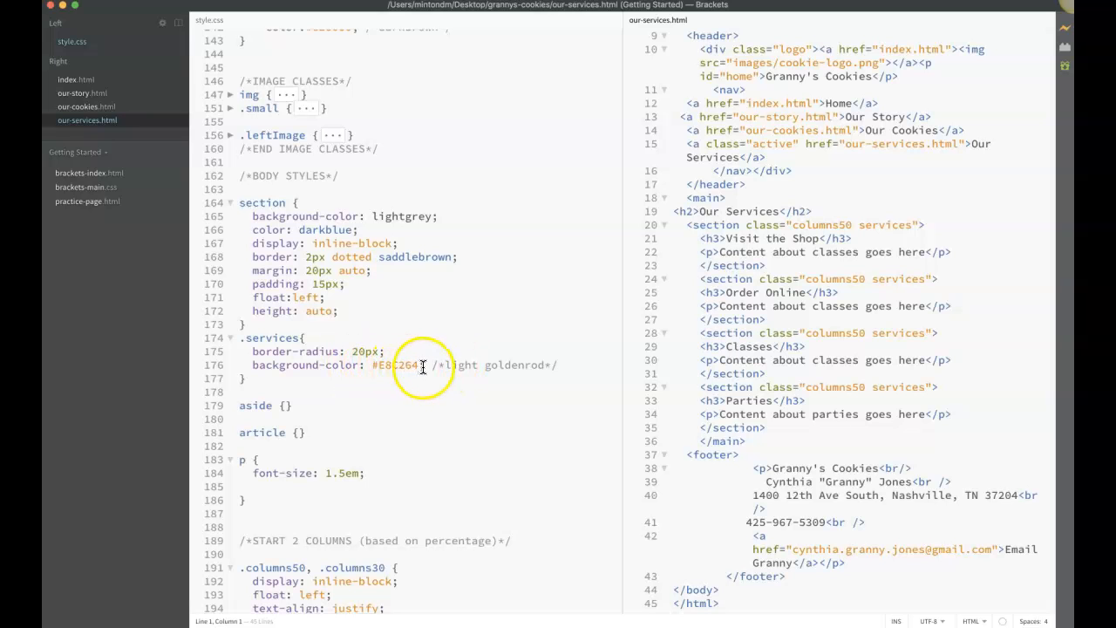
{"action": "mouse_move", "coordinate": [374, 408]}
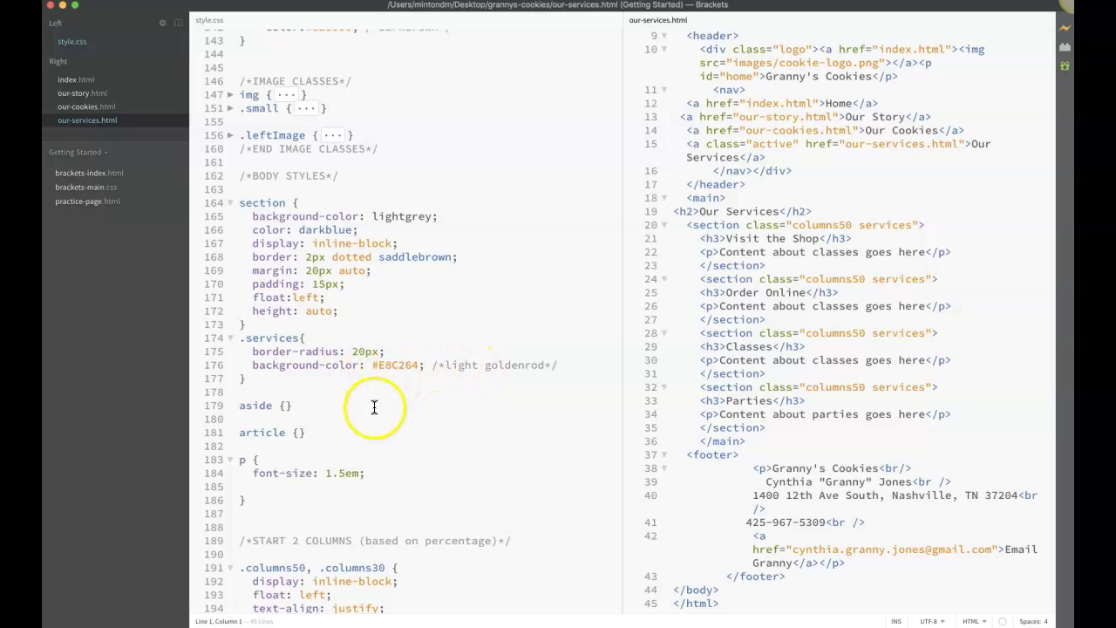
{"action": "scroll", "scroll_direction": "up", "scroll_amount": 3}
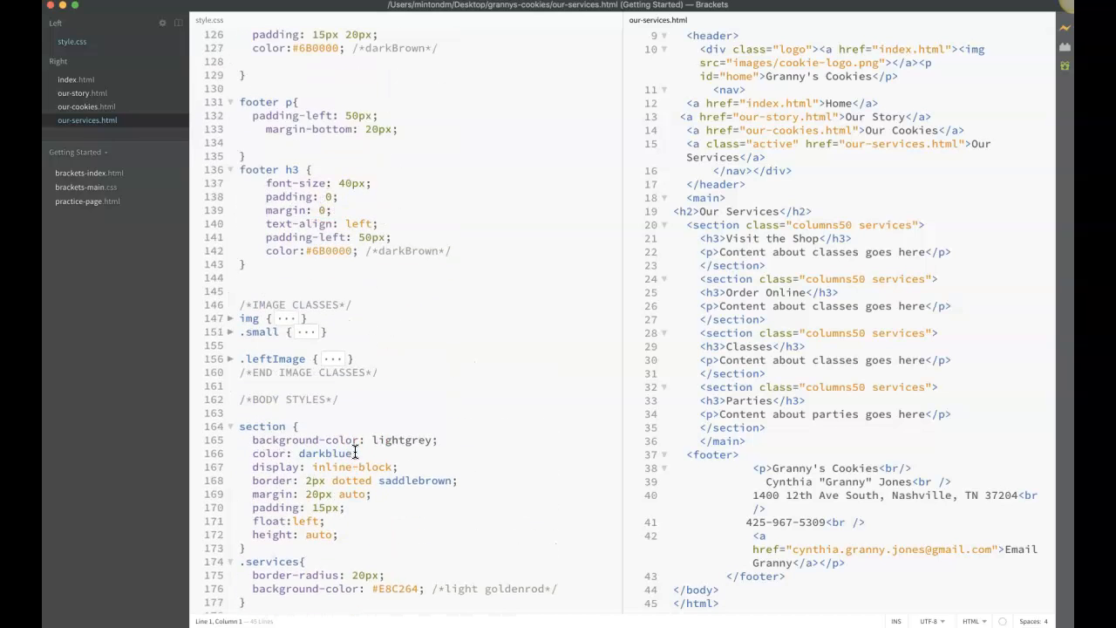
{"action": "scroll", "scroll_direction": "up", "scroll_amount": 3}
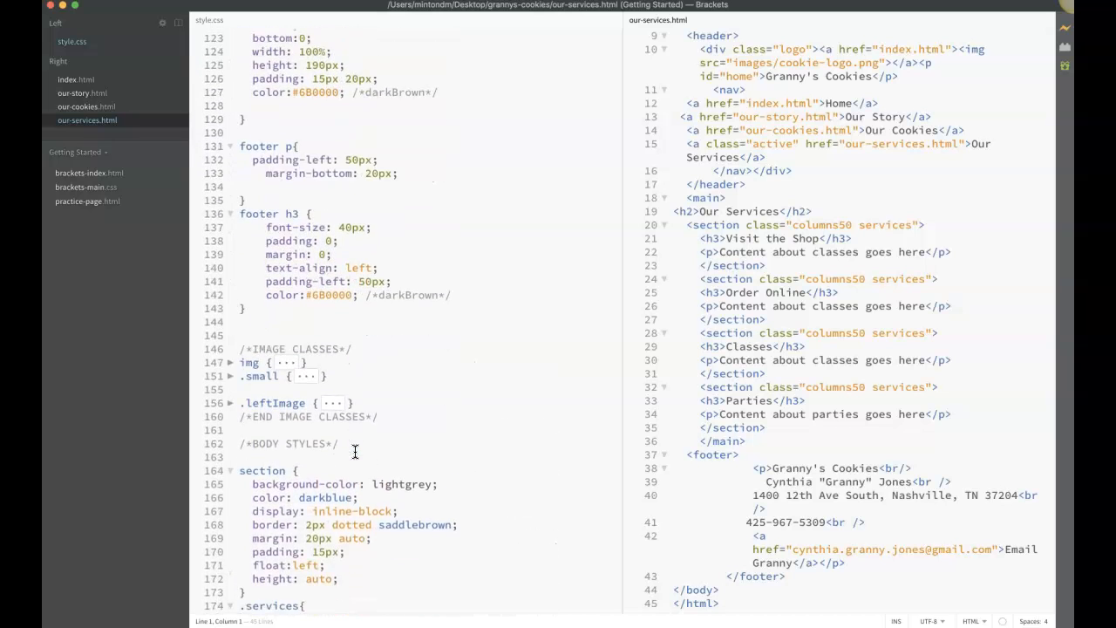
{"action": "scroll", "scroll_direction": "down", "scroll_amount": 3}
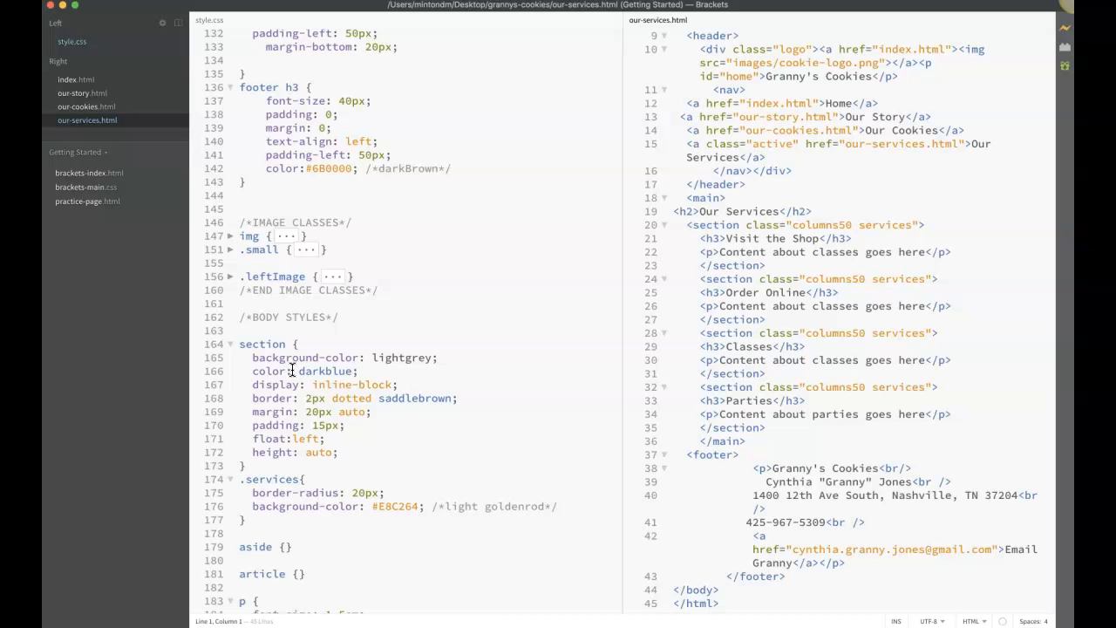
{"action": "scroll", "scroll_direction": "up", "scroll_amount": 3}
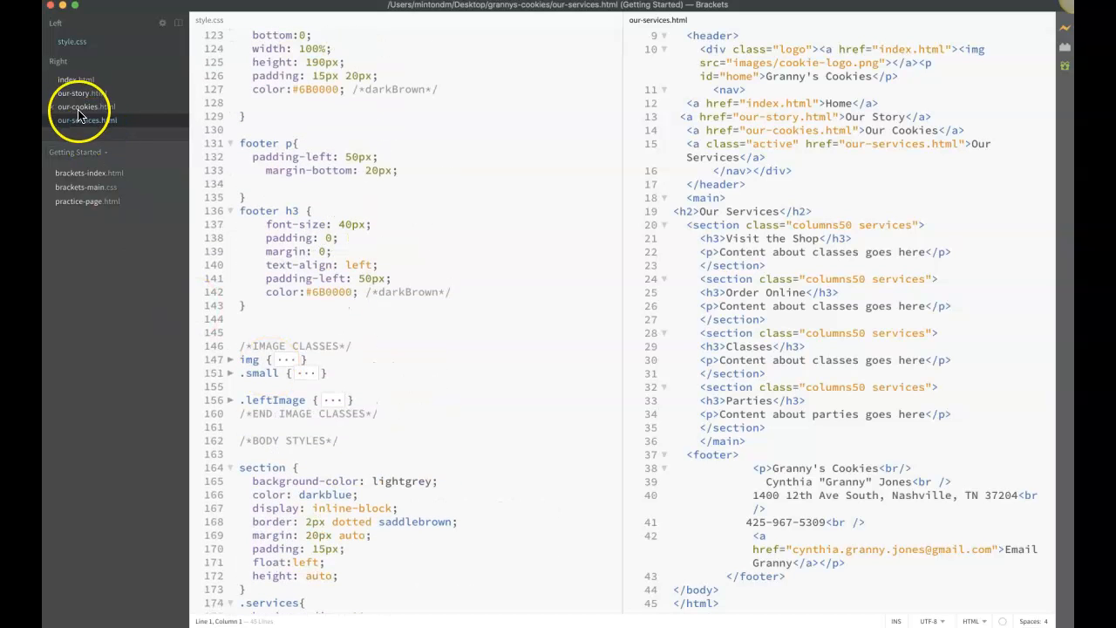
Show our-cookies.html beside the stylesheet and mark its Snickerdoodles columns30 section
{"action": "left_click", "coordinate": [86, 107]}
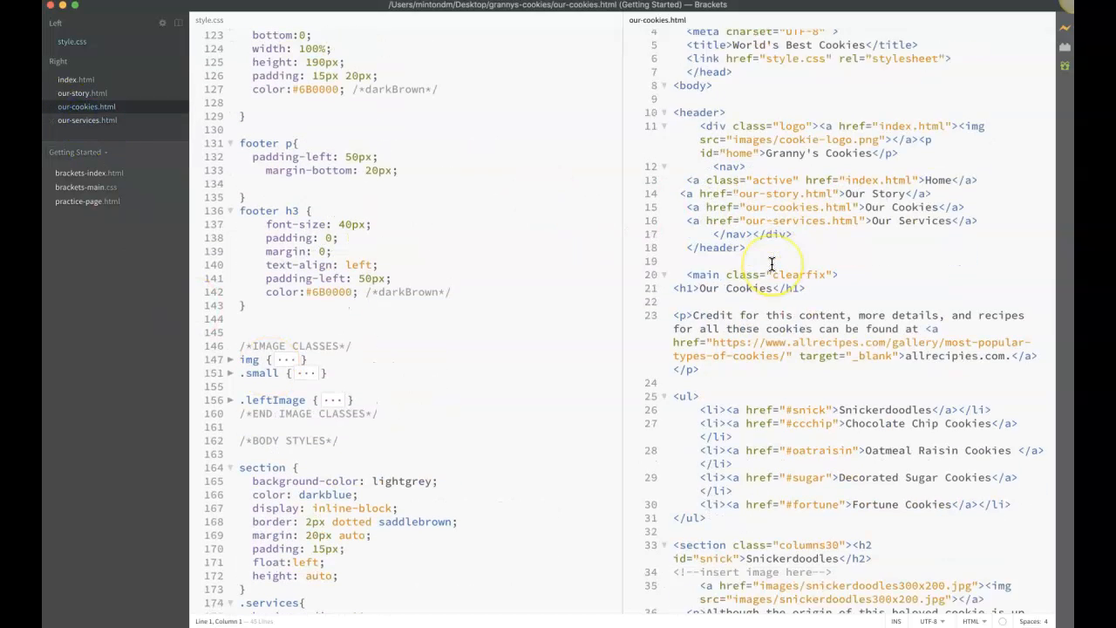
{"action": "scroll", "scroll_direction": "down", "scroll_amount": 3}
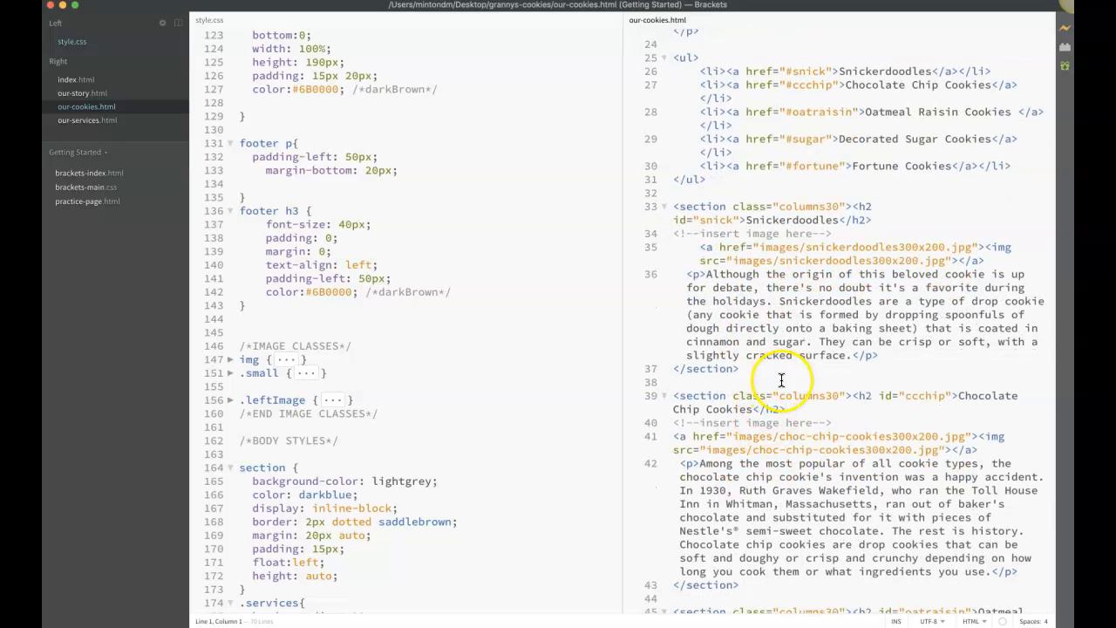
{"action": "mouse_move", "coordinate": [792, 265]}
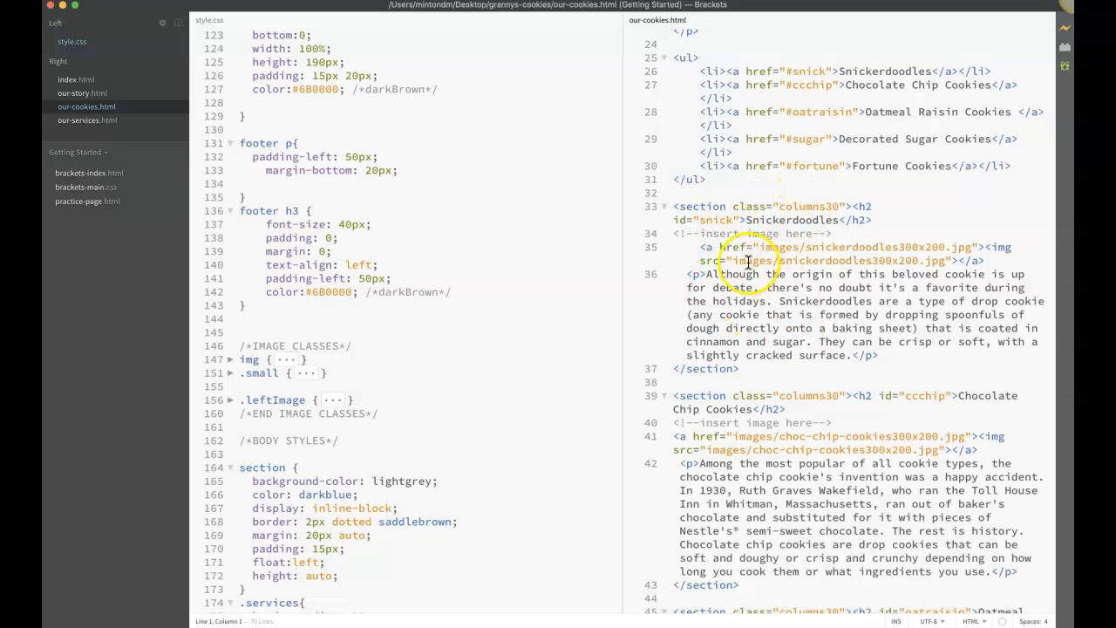
{"action": "mouse_move", "coordinate": [751, 236]}
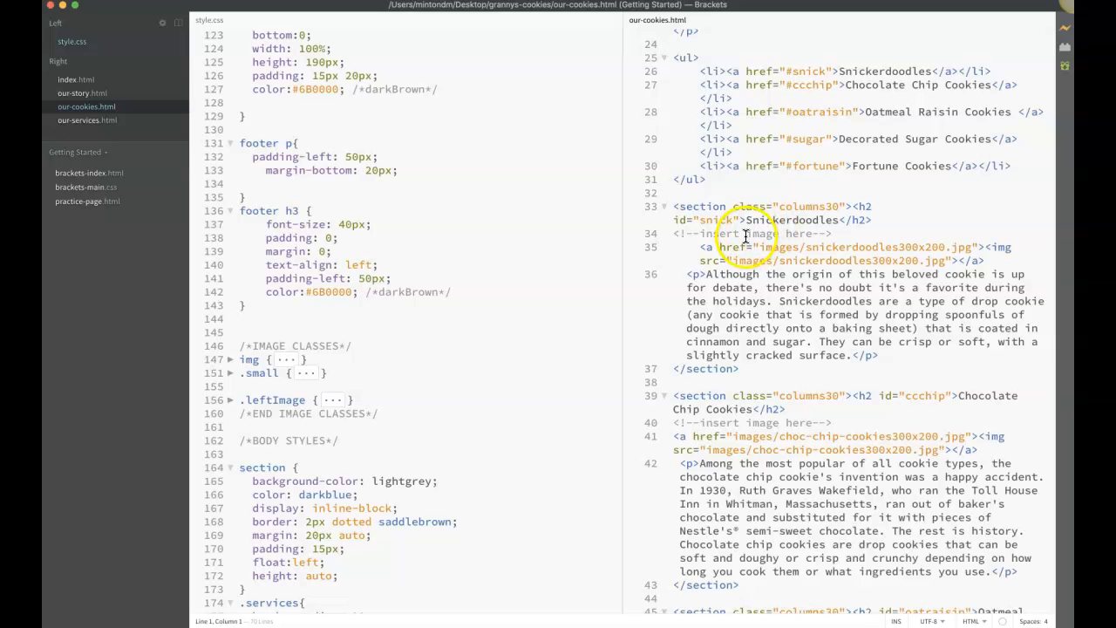
{"action": "left_click", "coordinate": [861, 206]}
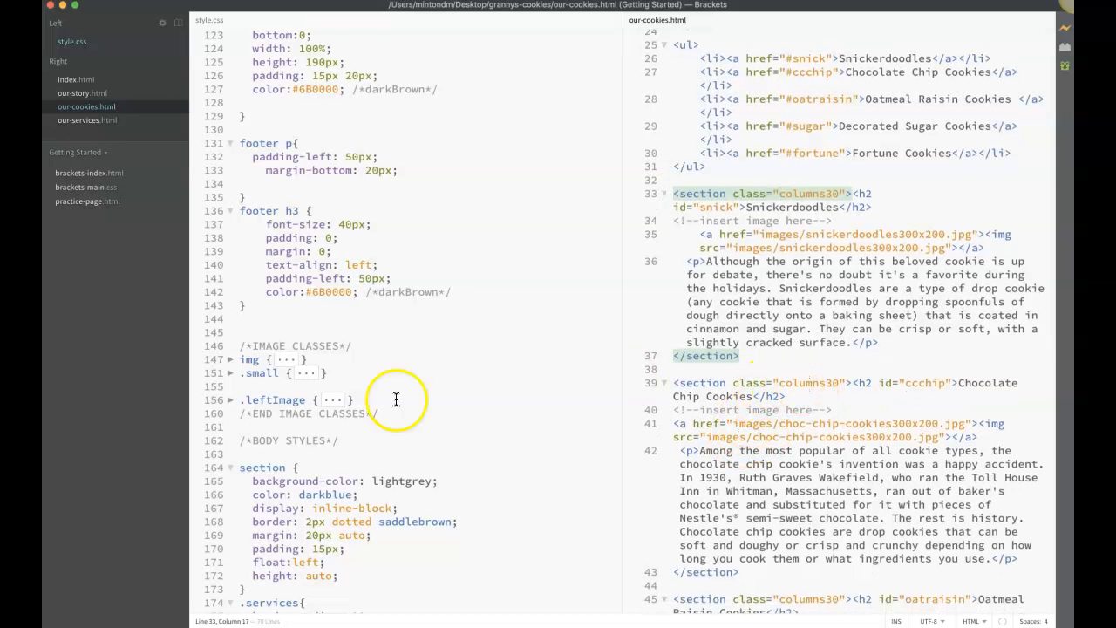
Scroll style.css to the two-column rules showing .columns30 at 30% width
{"action": "scroll", "scroll_direction": "down", "scroll_amount": 3}
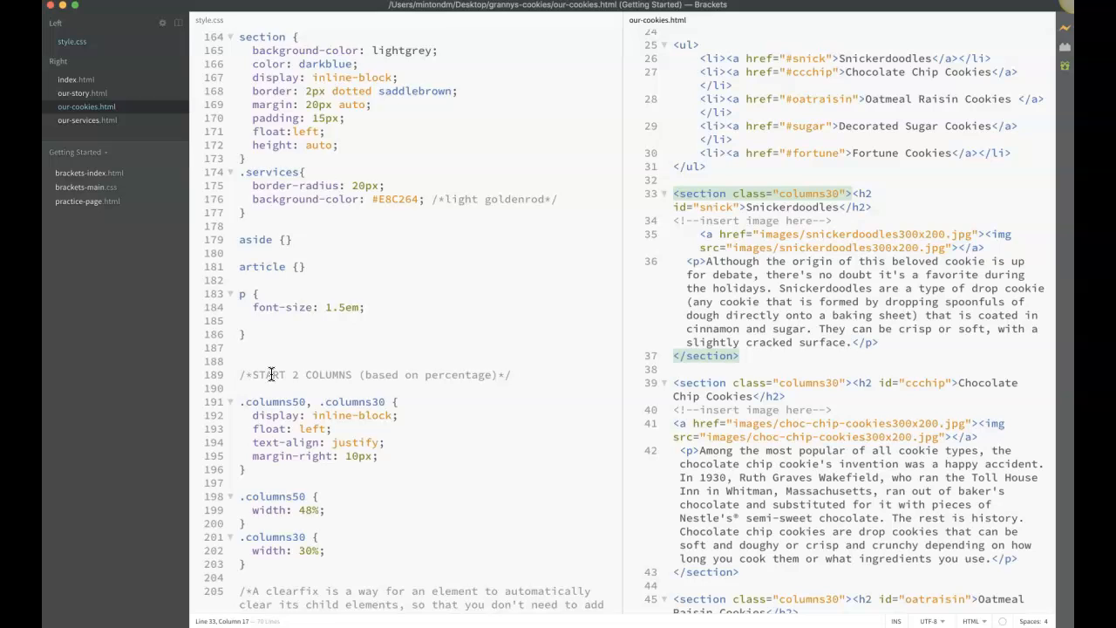
{"action": "scroll", "scroll_direction": "down", "scroll_amount": 3}
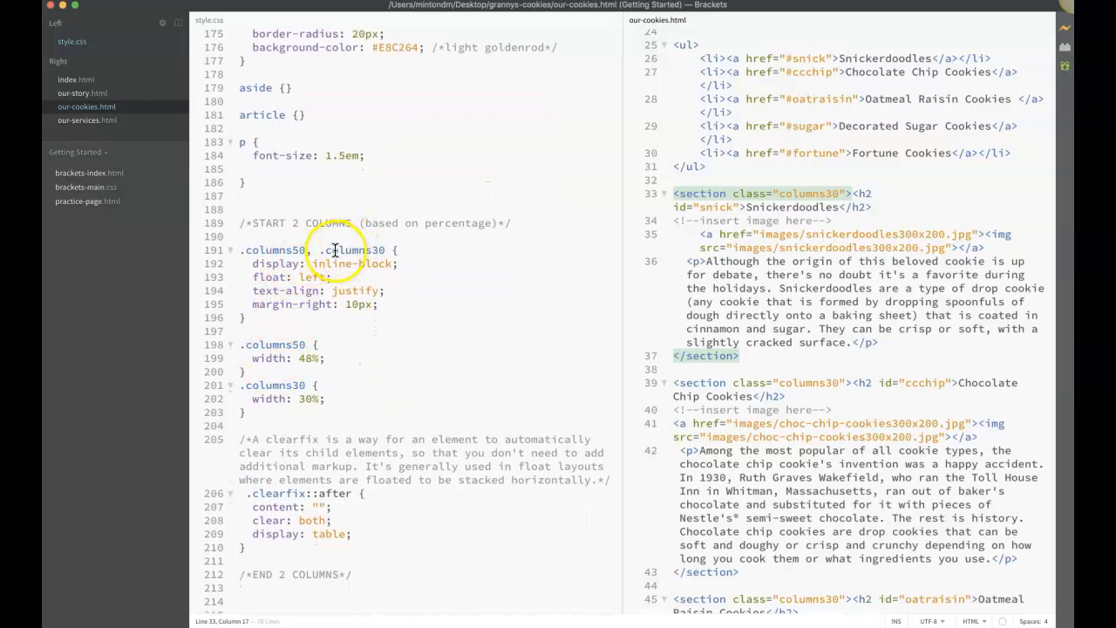
{"action": "mouse_move", "coordinate": [276, 251]}
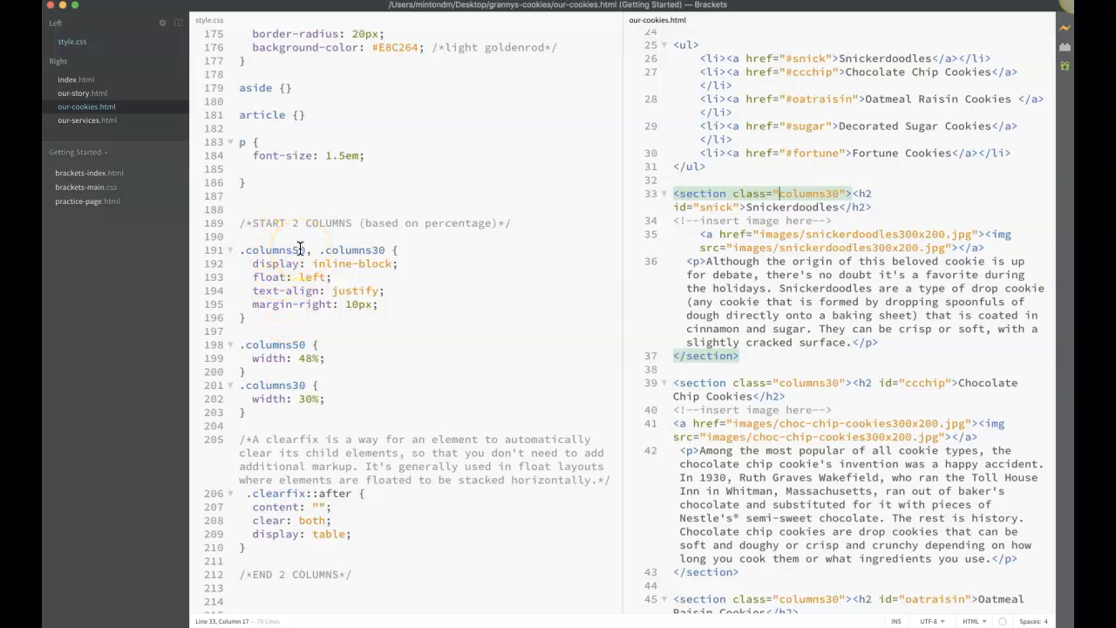
{"action": "scroll", "scroll_direction": "up", "scroll_amount": 3}
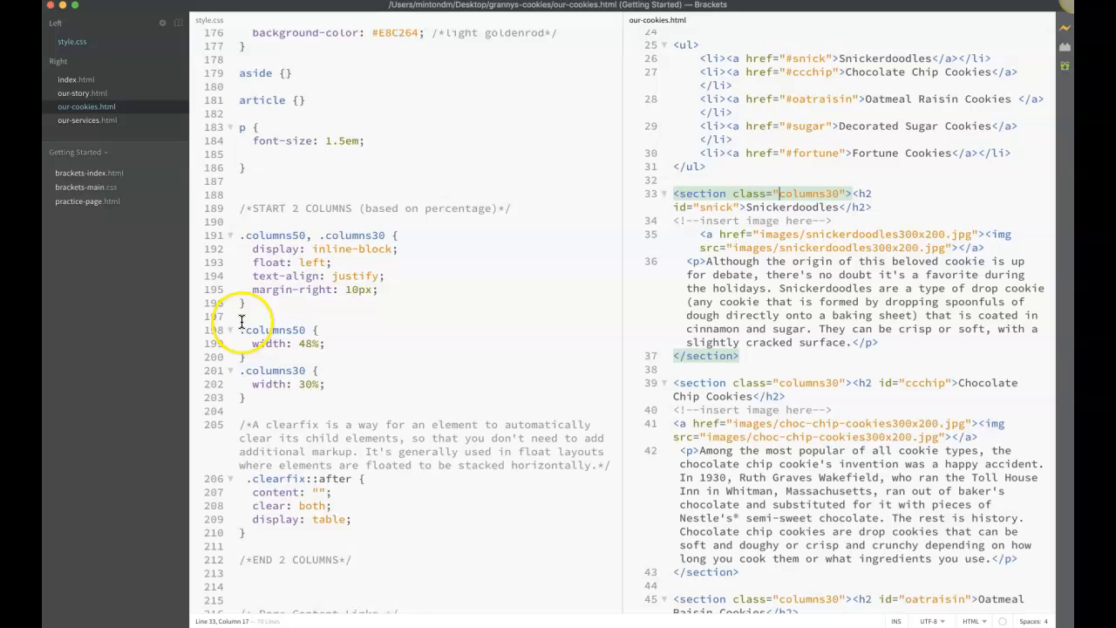
{"action": "scroll", "scroll_direction": "down", "scroll_amount": 3}
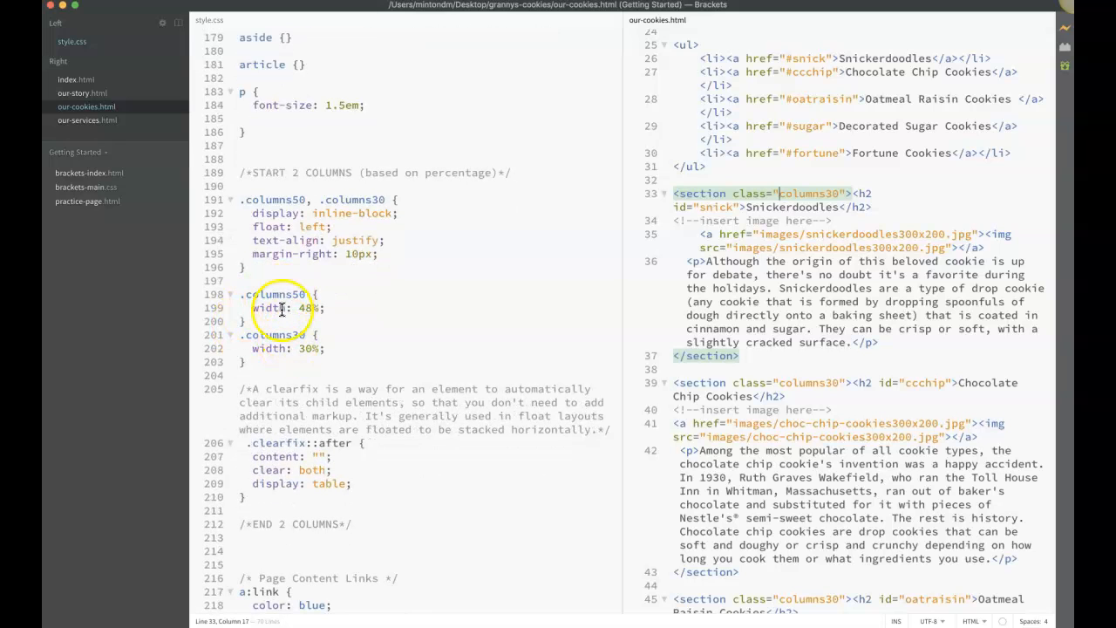
{"action": "mouse_move", "coordinate": [323, 307]}
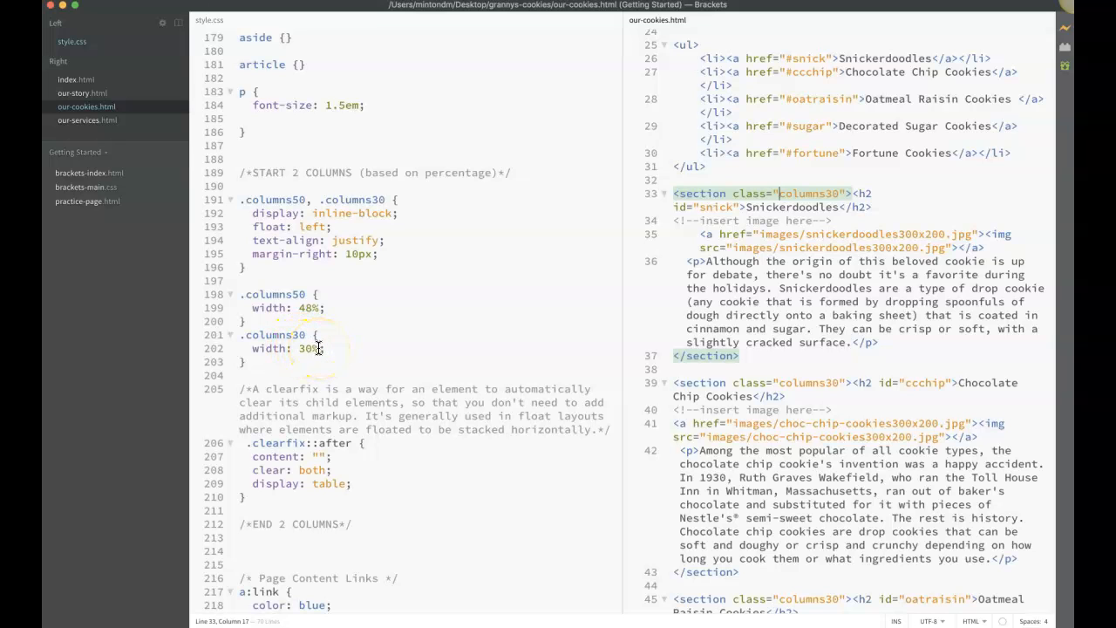
{"action": "scroll", "scroll_direction": "down", "scroll_amount": 3}
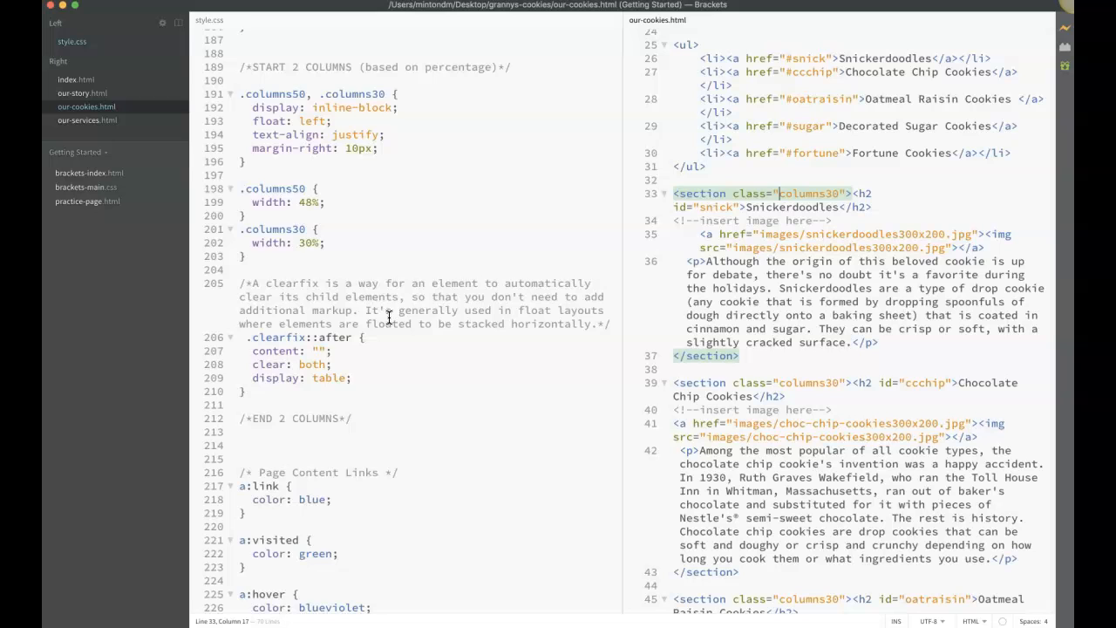
{"action": "scroll", "scroll_direction": "up", "scroll_amount": 3}
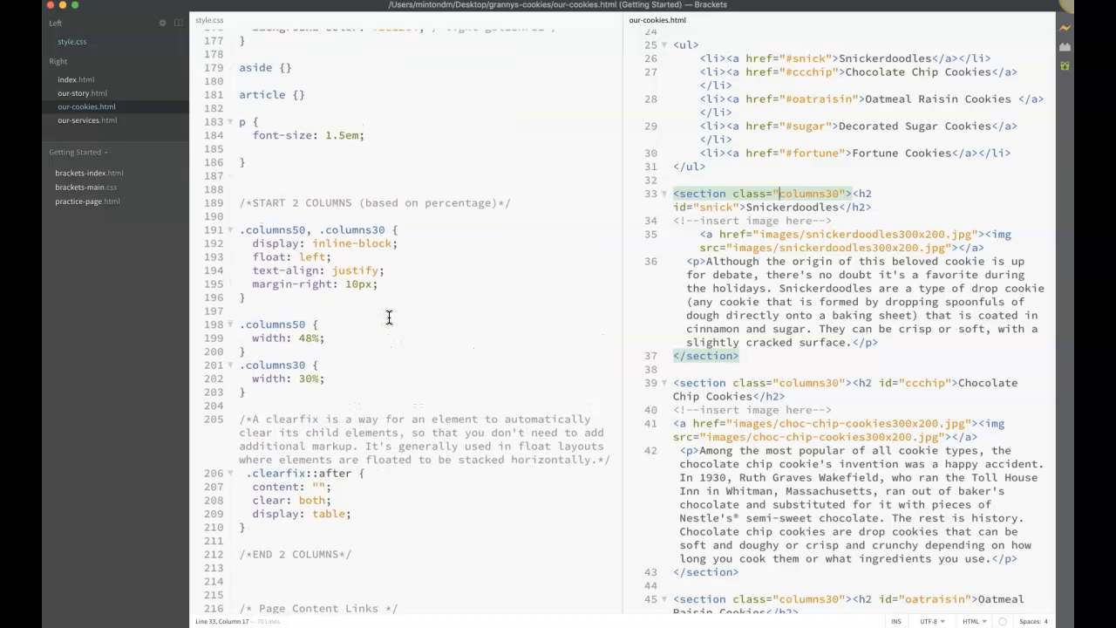
{"action": "scroll", "scroll_direction": "up", "scroll_amount": 3}
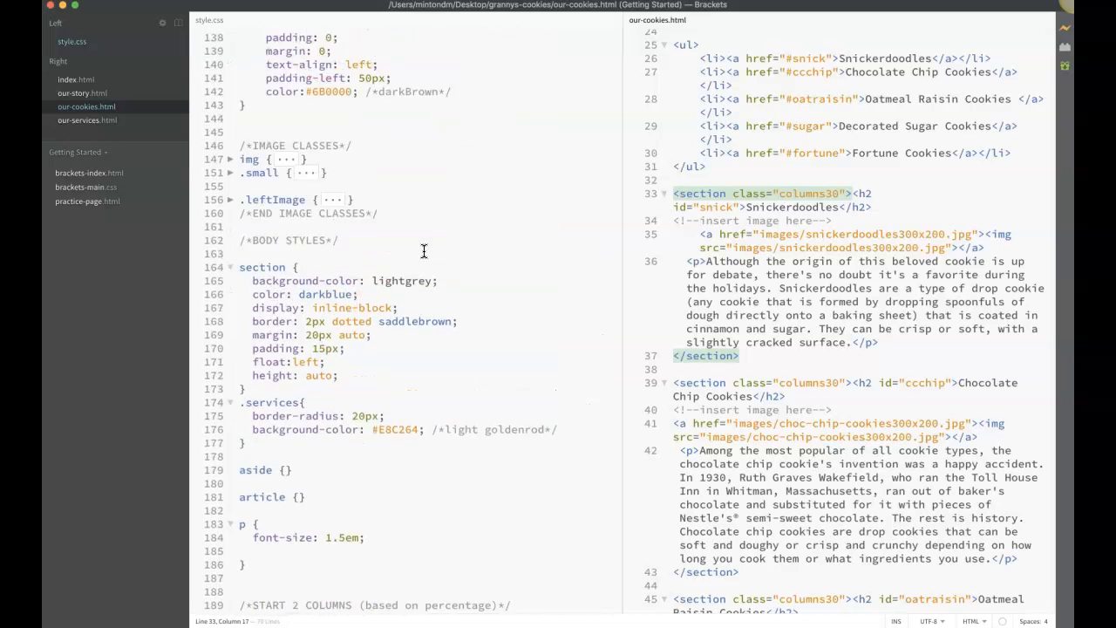
{"action": "scroll", "scroll_direction": "up", "scroll_amount": 3}
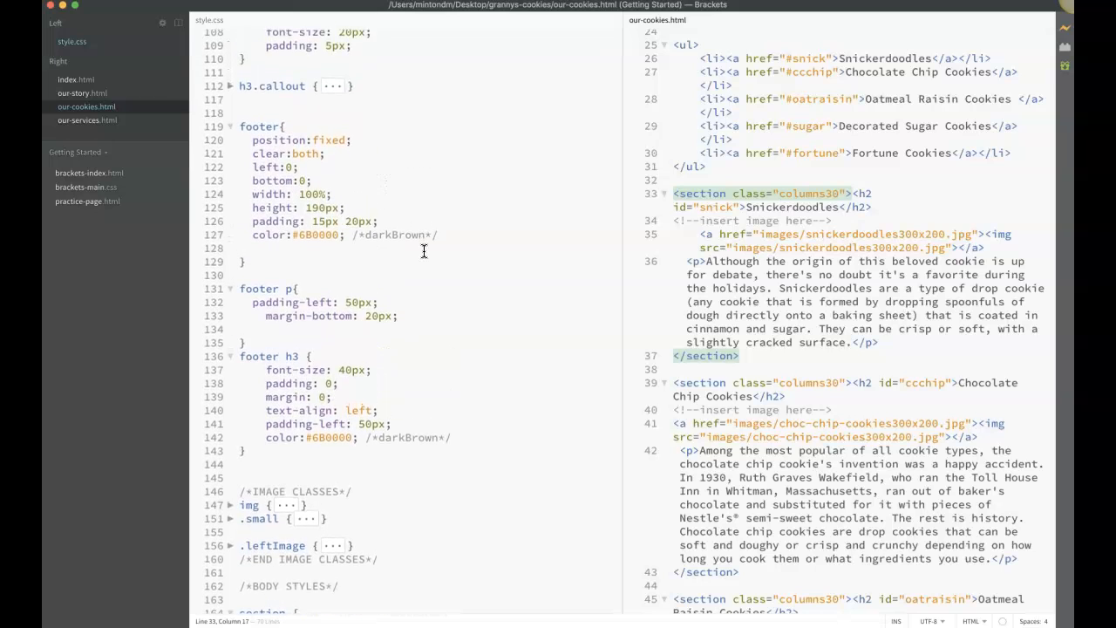
{"action": "scroll", "scroll_direction": "up", "scroll_amount": 3}
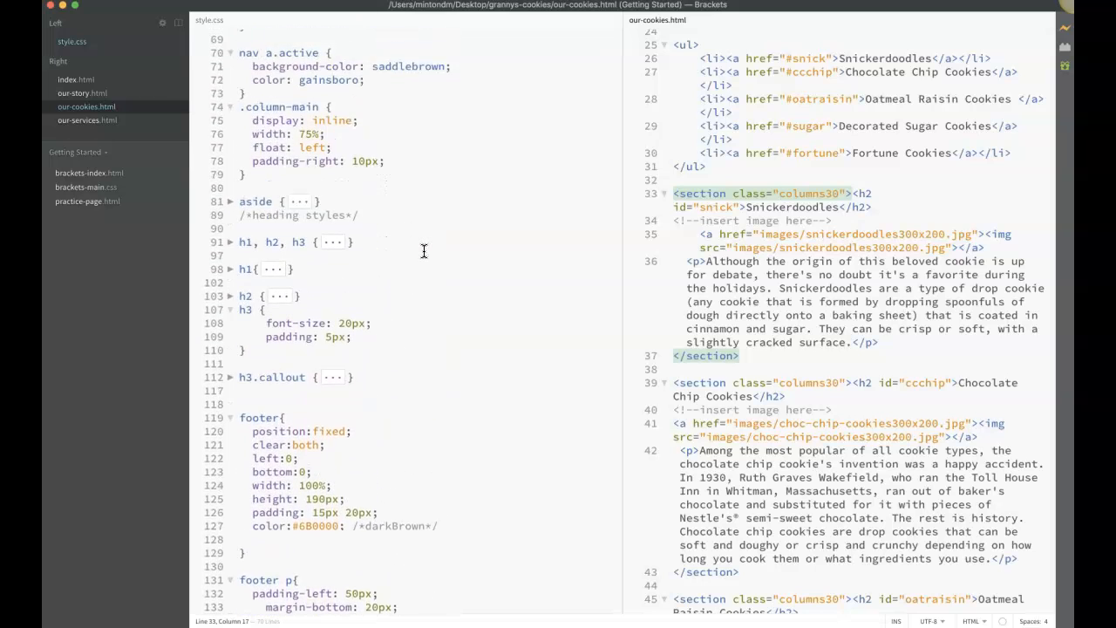
{"action": "scroll", "scroll_direction": "up", "scroll_amount": 3}
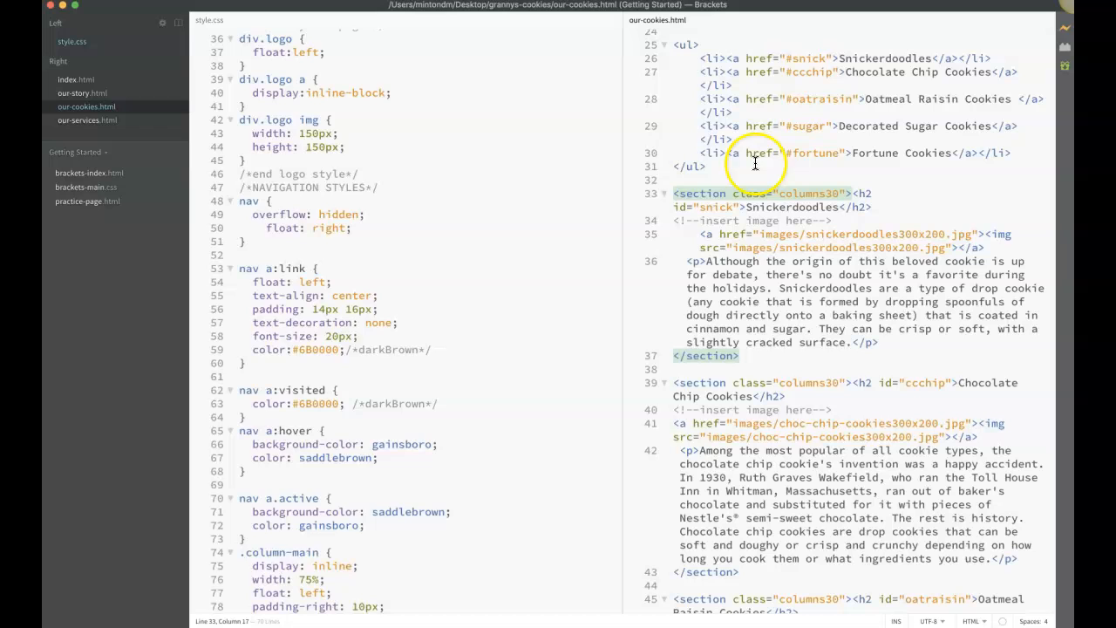
{"action": "scroll", "scroll_direction": "up", "scroll_amount": 3}
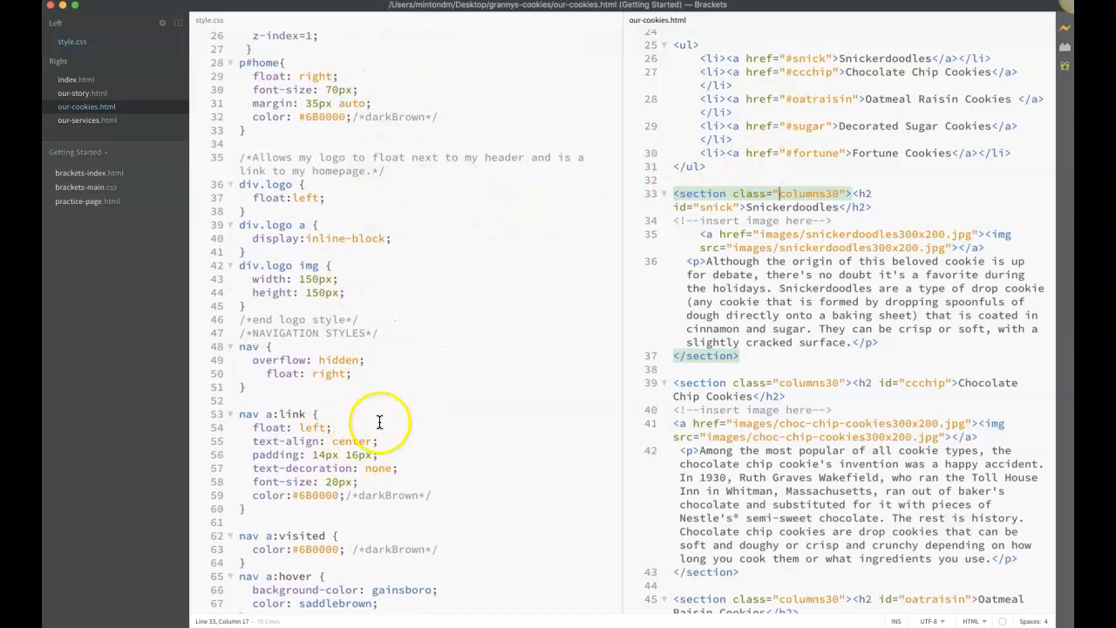
{"action": "mouse_move", "coordinate": [526, 164]}
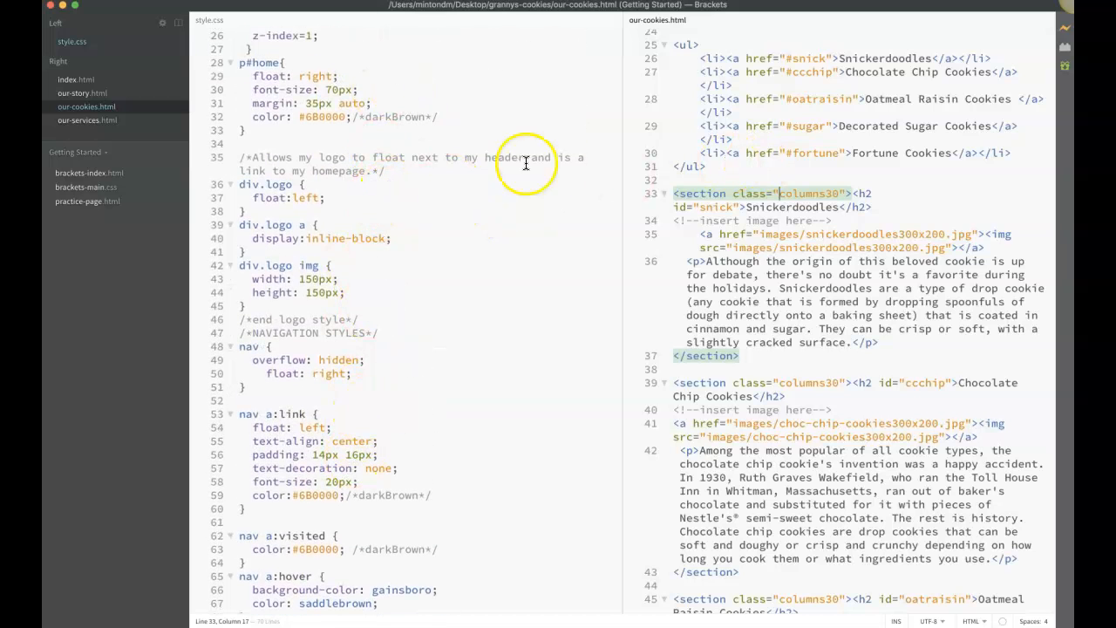
{"action": "mouse_move", "coordinate": [768, 171]}
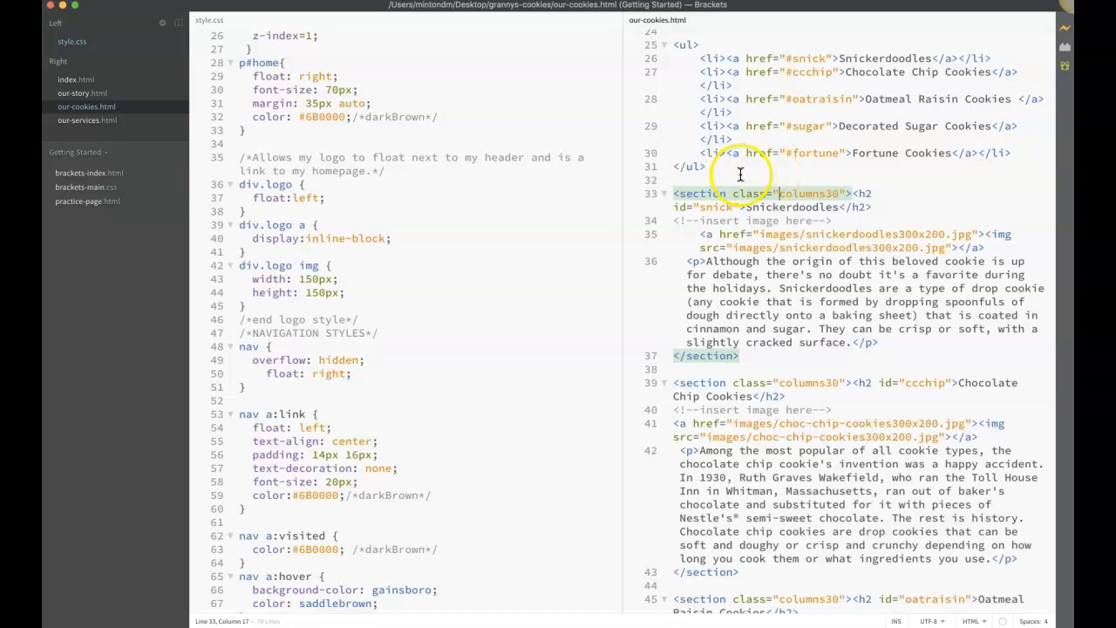
{"action": "mouse_move", "coordinate": [805, 192]}
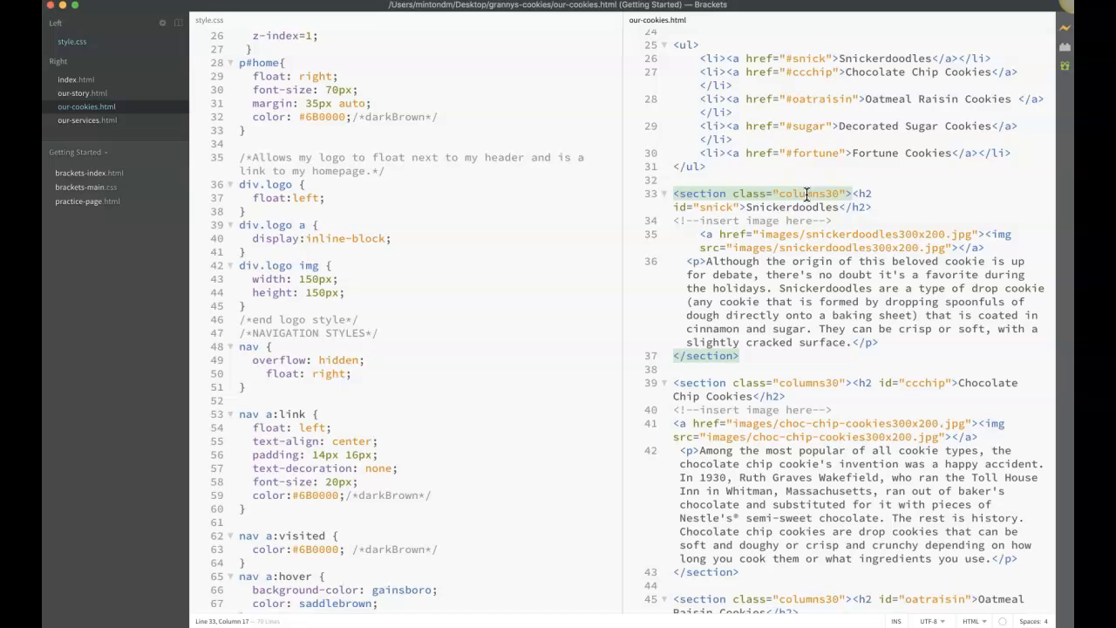
{"action": "mouse_move", "coordinate": [332, 143]}
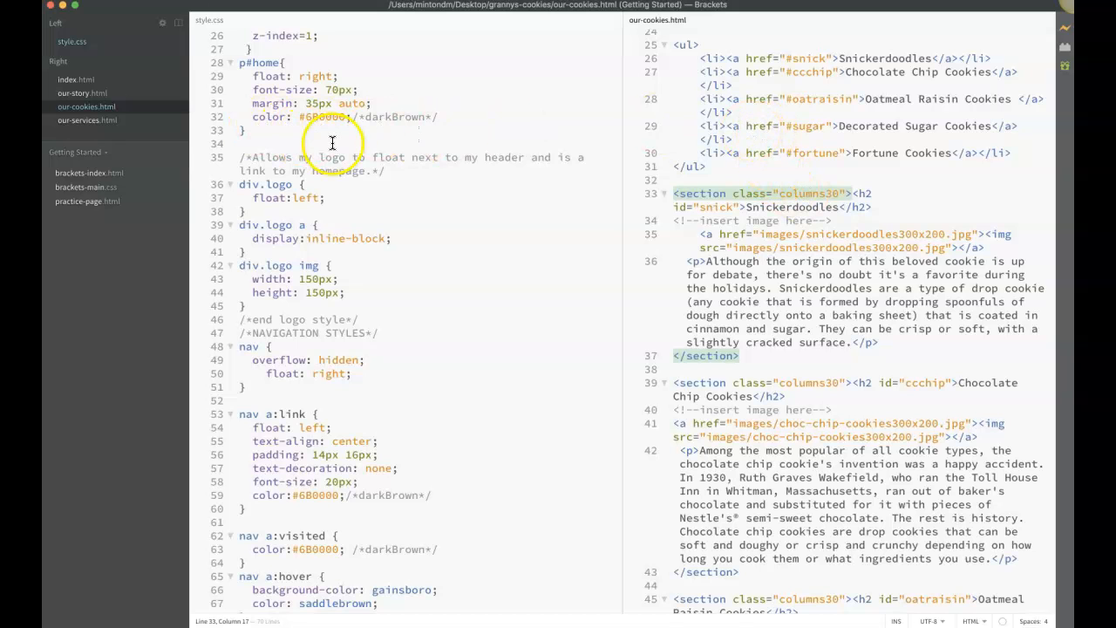